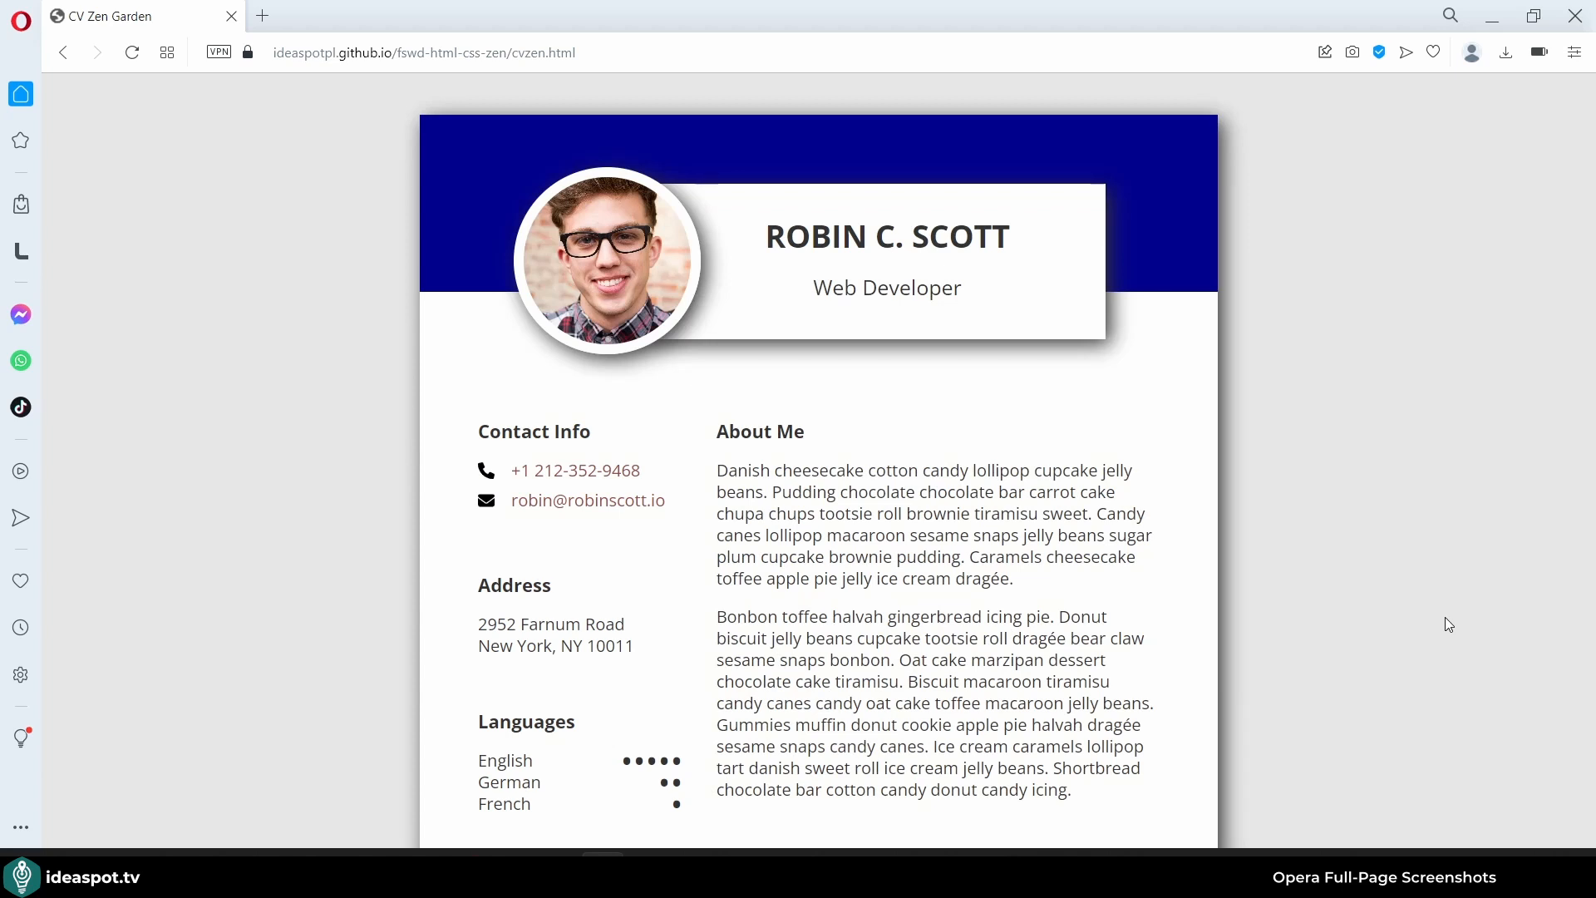
mouse_move(1320, 412)
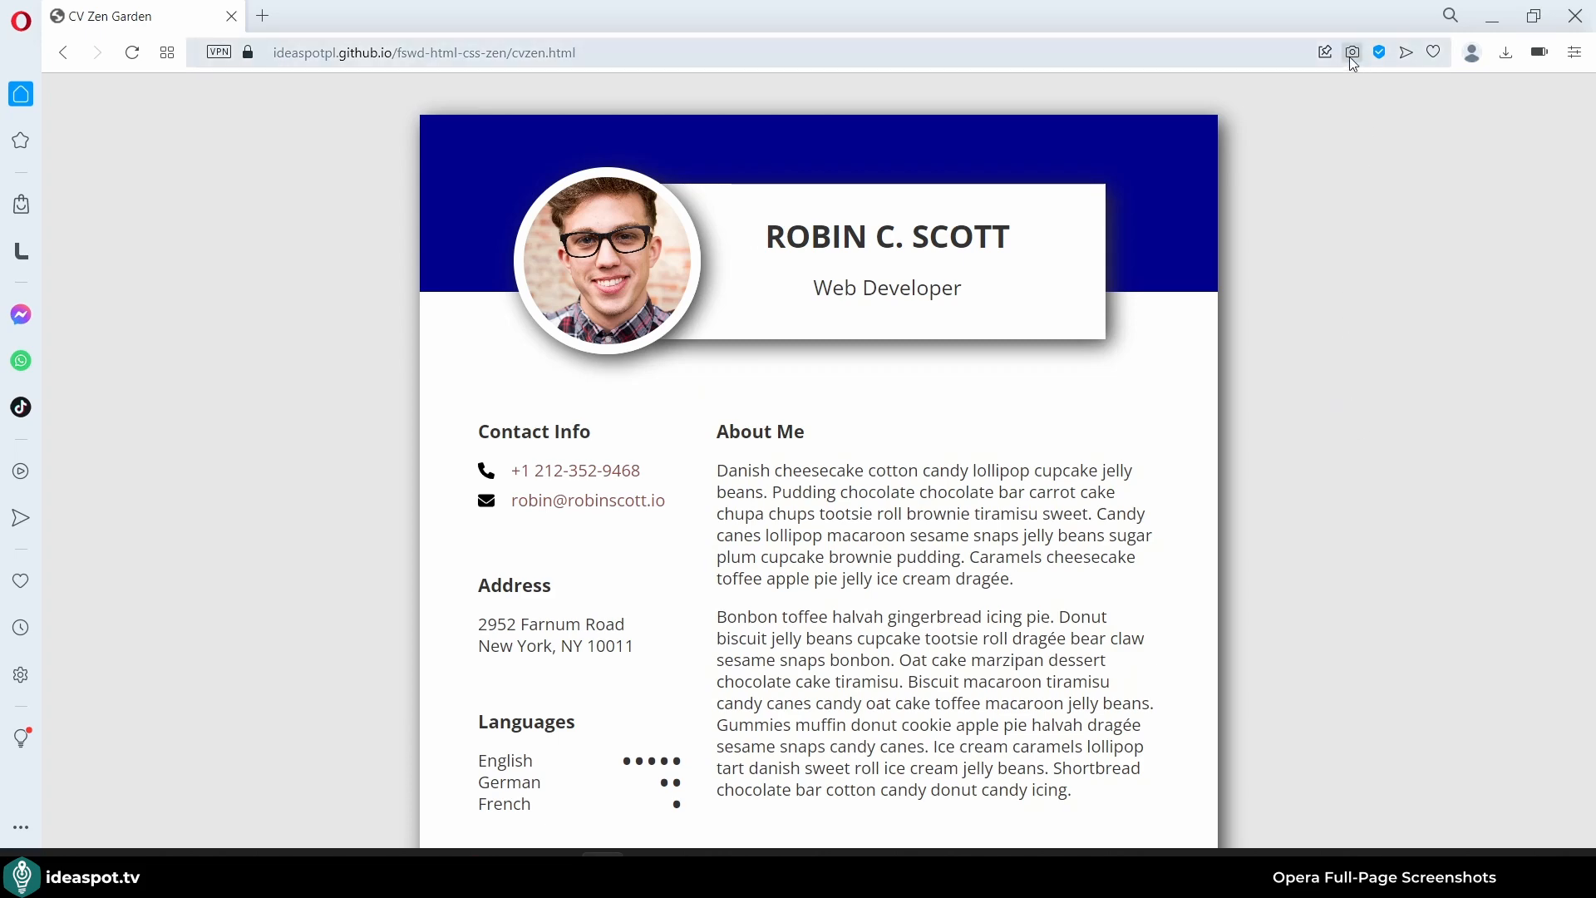
- Start an Opera snapshot and widen the capture area over the Contact Info column
left_click(1353, 51)
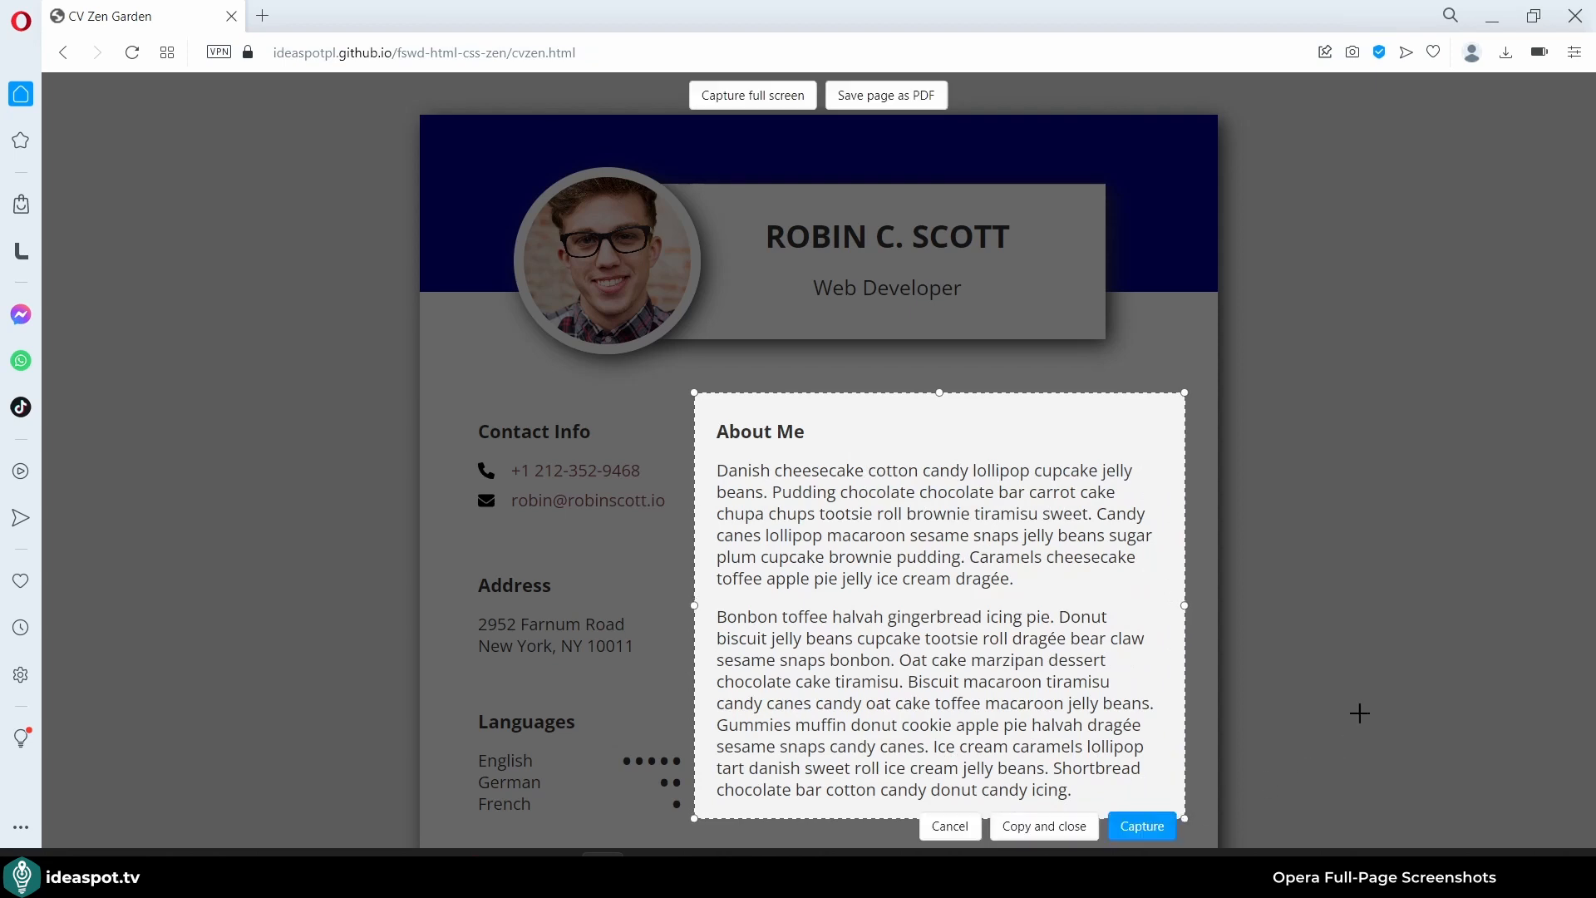
mouse_move(694, 605)
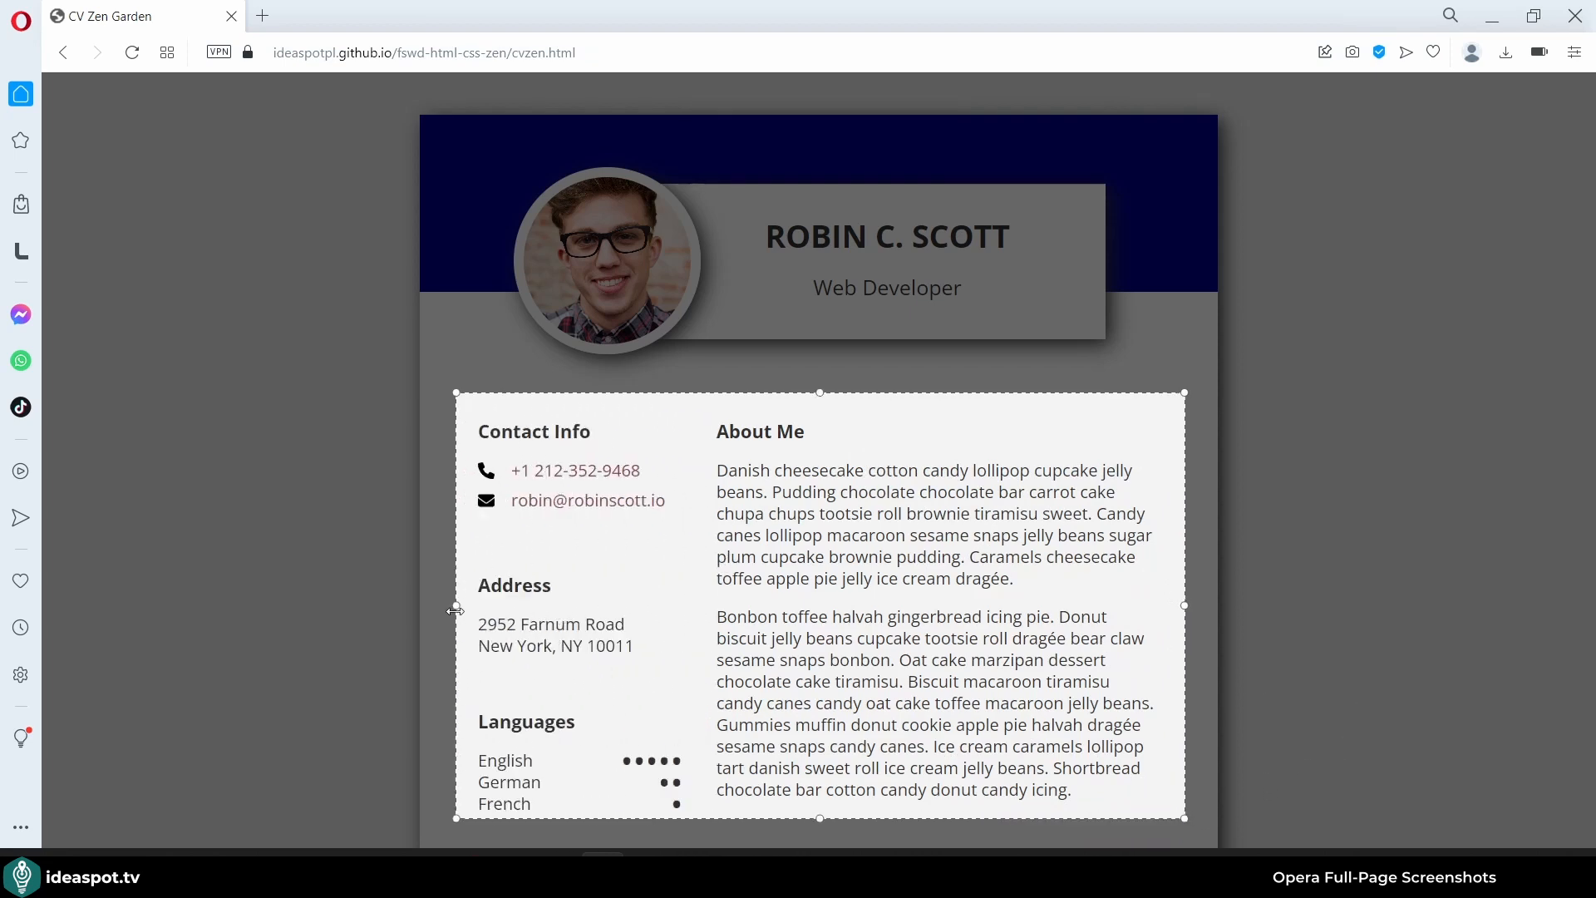
left_click(1352, 52)
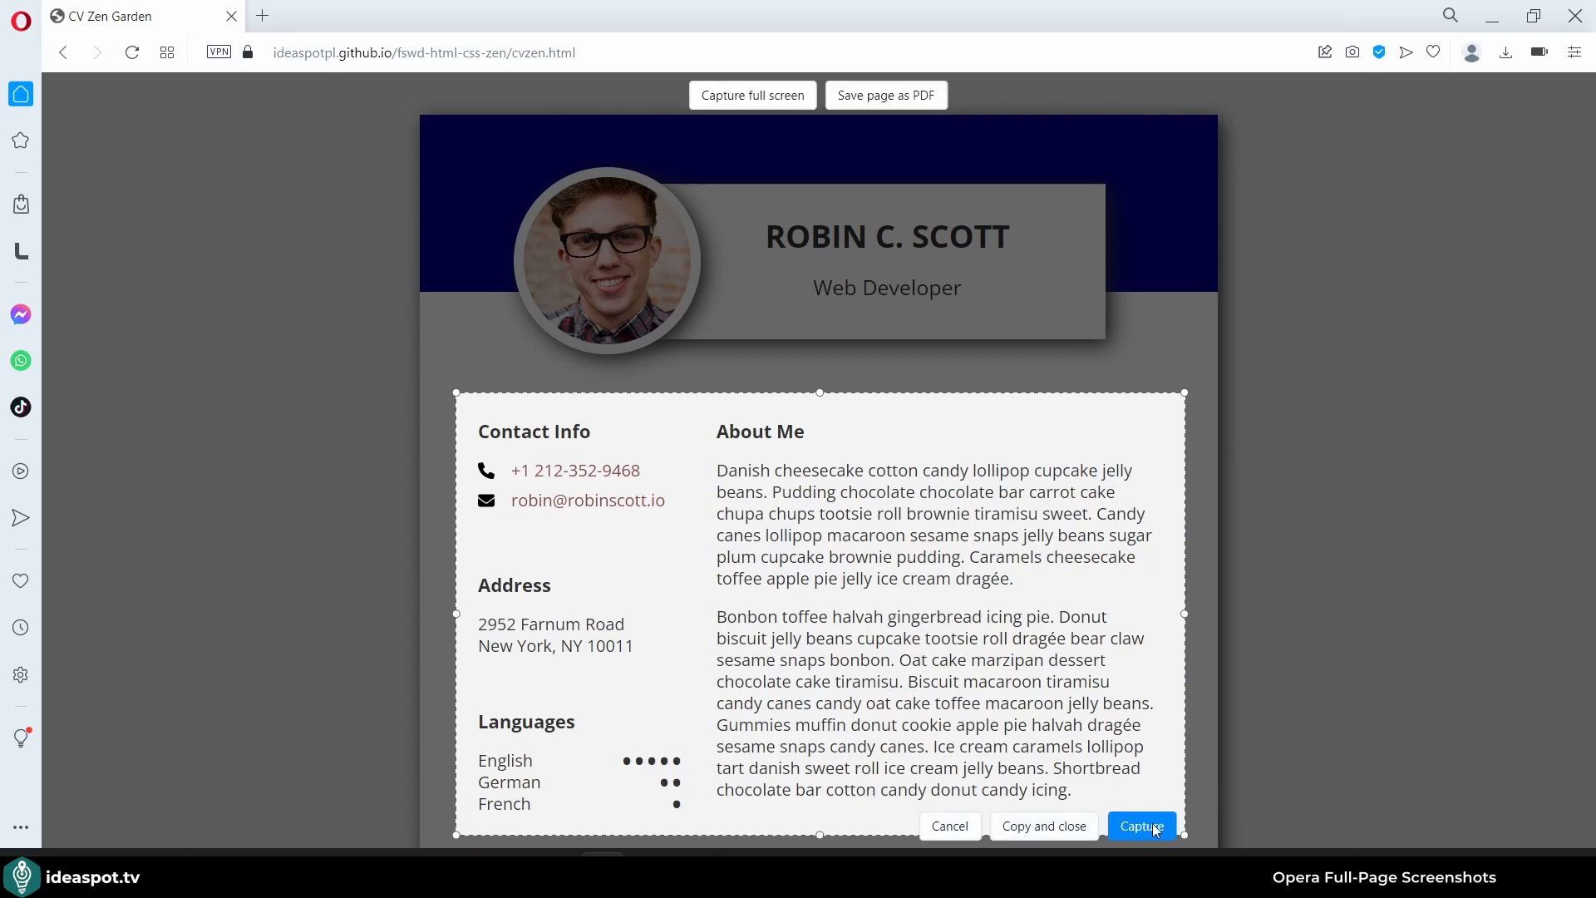
- Capture the framed sections, try arrow and blur annotations, circle About Me in red and save the image
left_click(1140, 827)
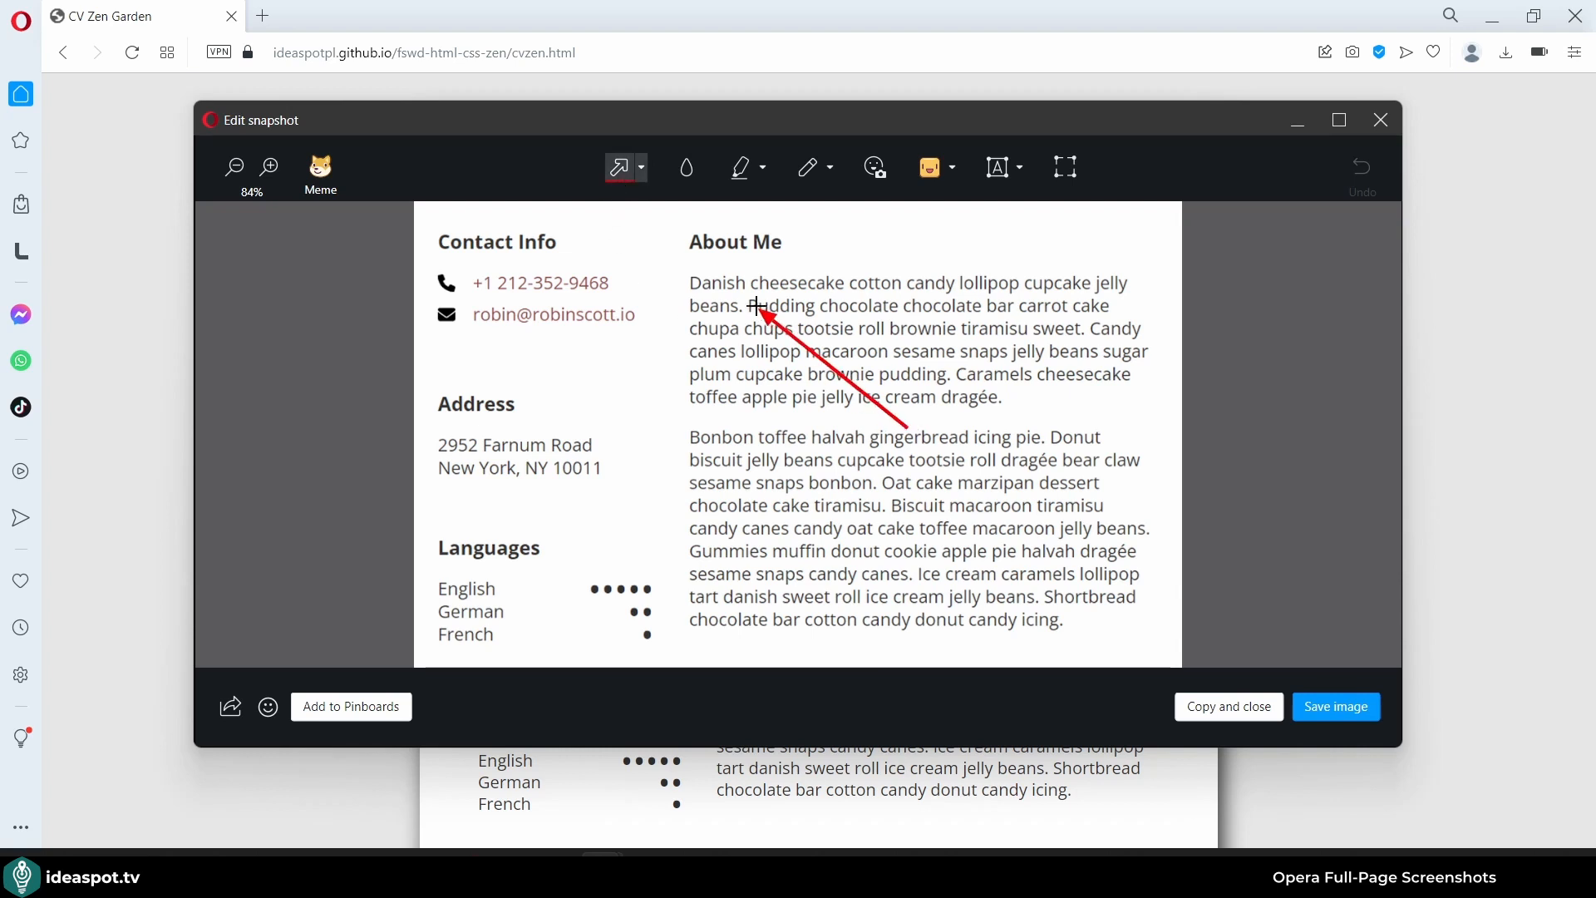
left_click_drag(910, 428, 753, 260)
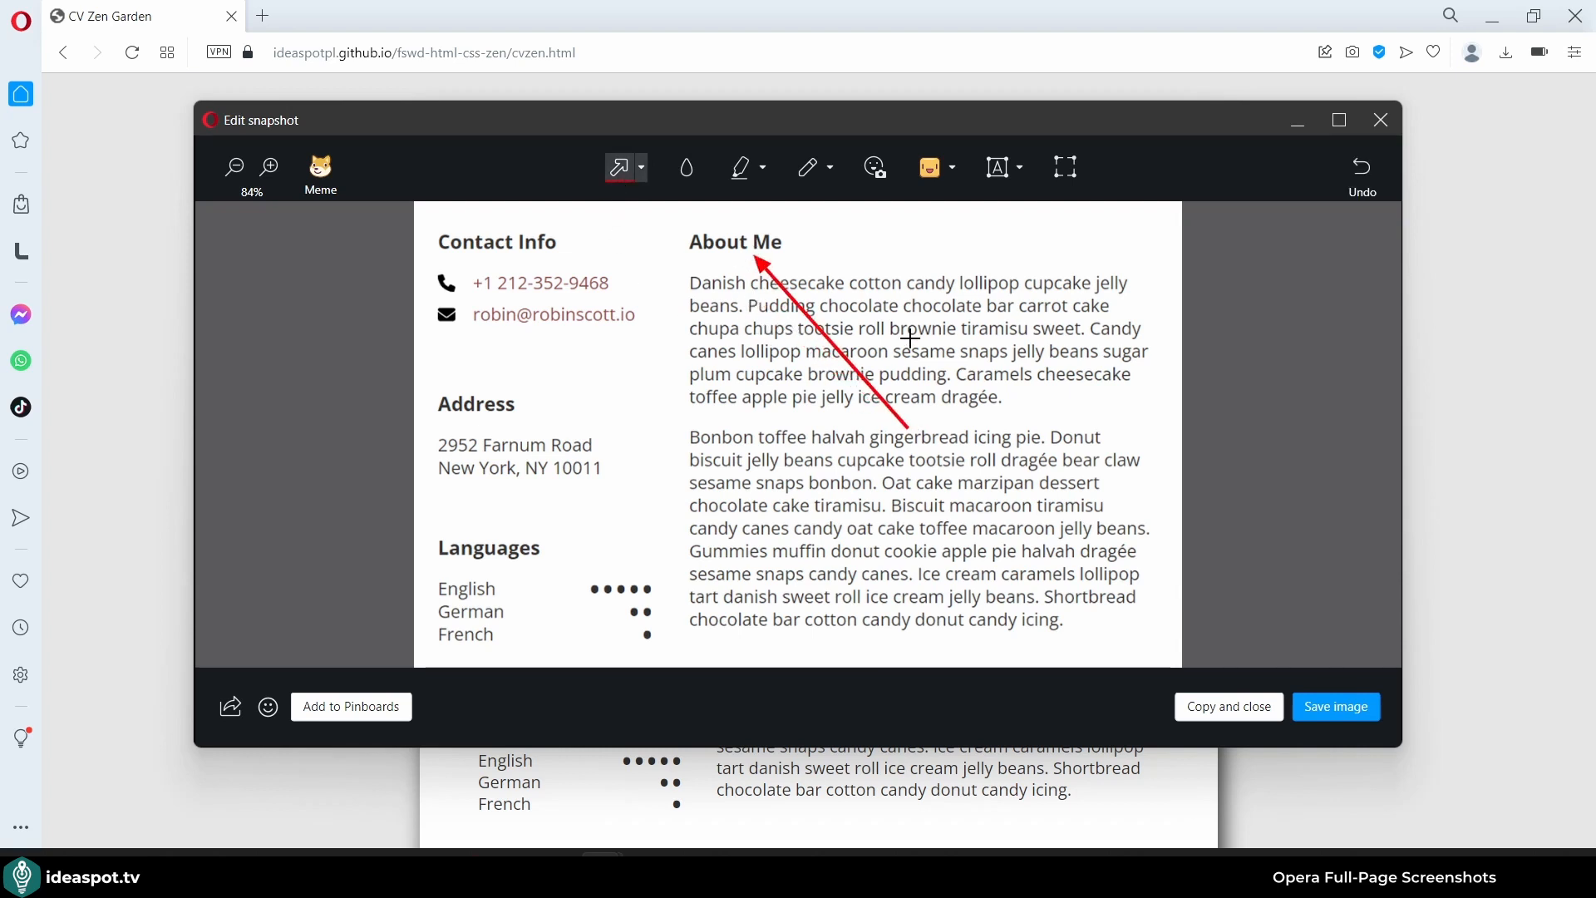
left_click(1361, 167)
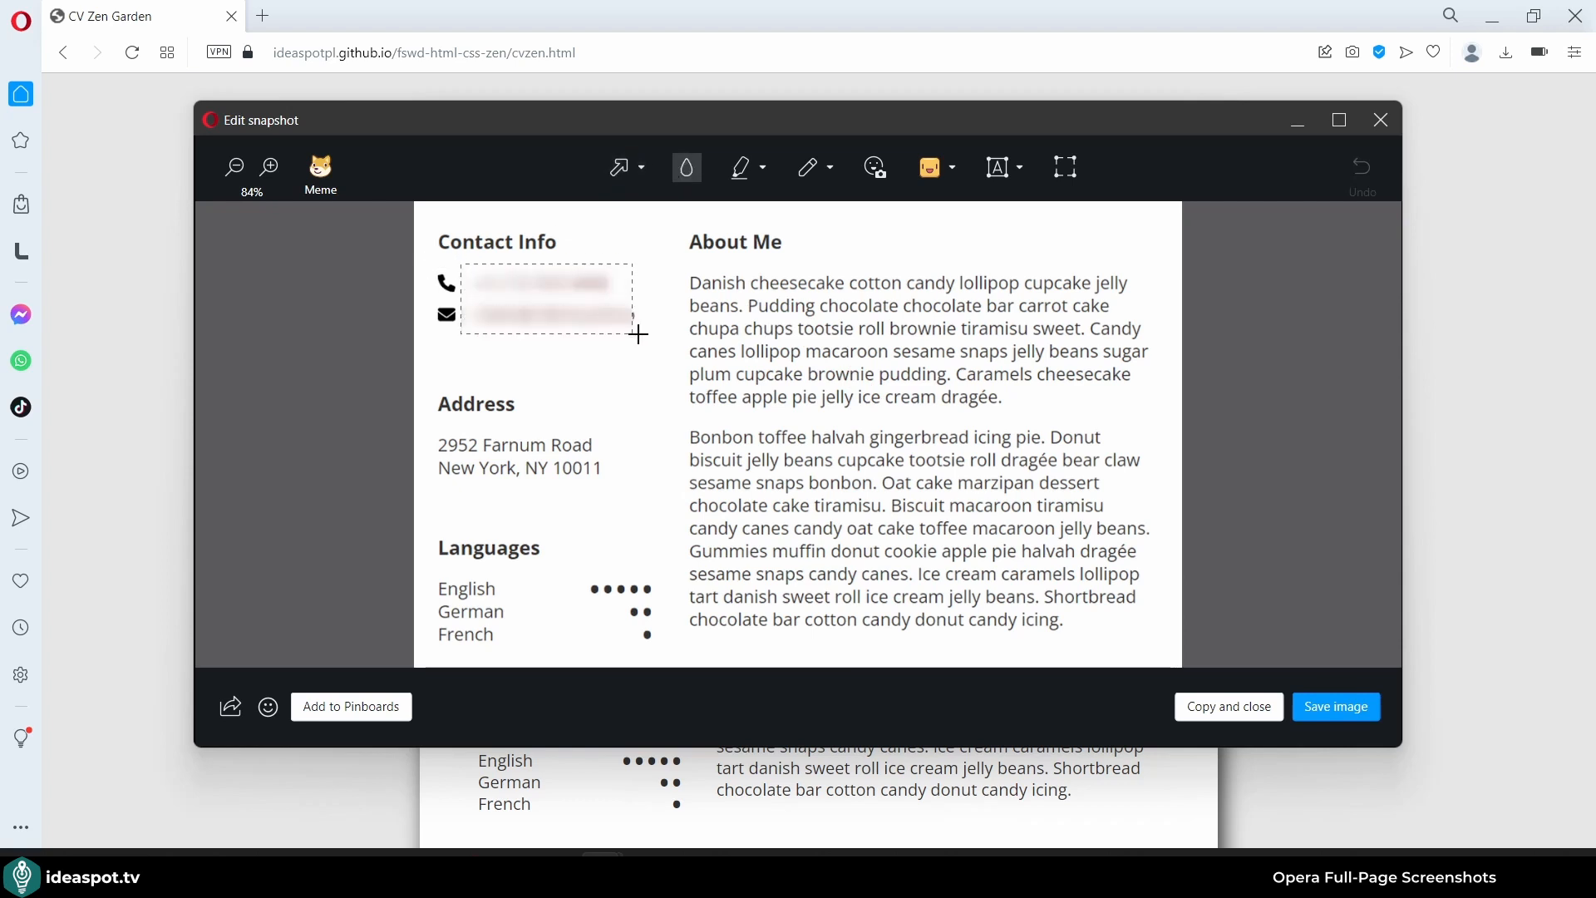
left_click_drag(461, 270, 639, 334)
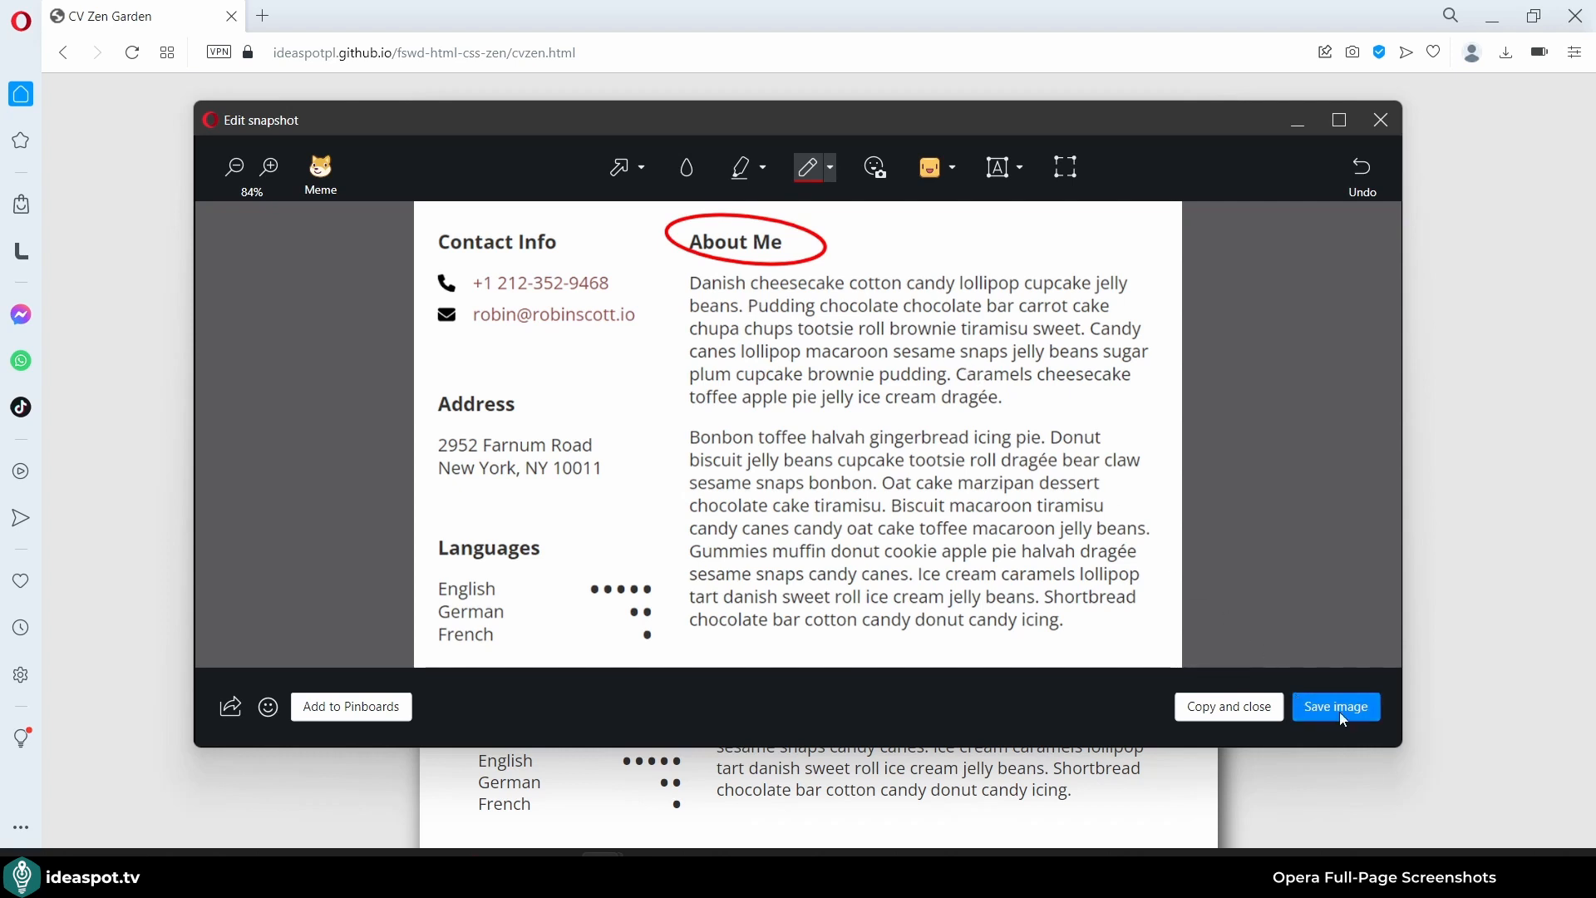
left_click(1335, 706)
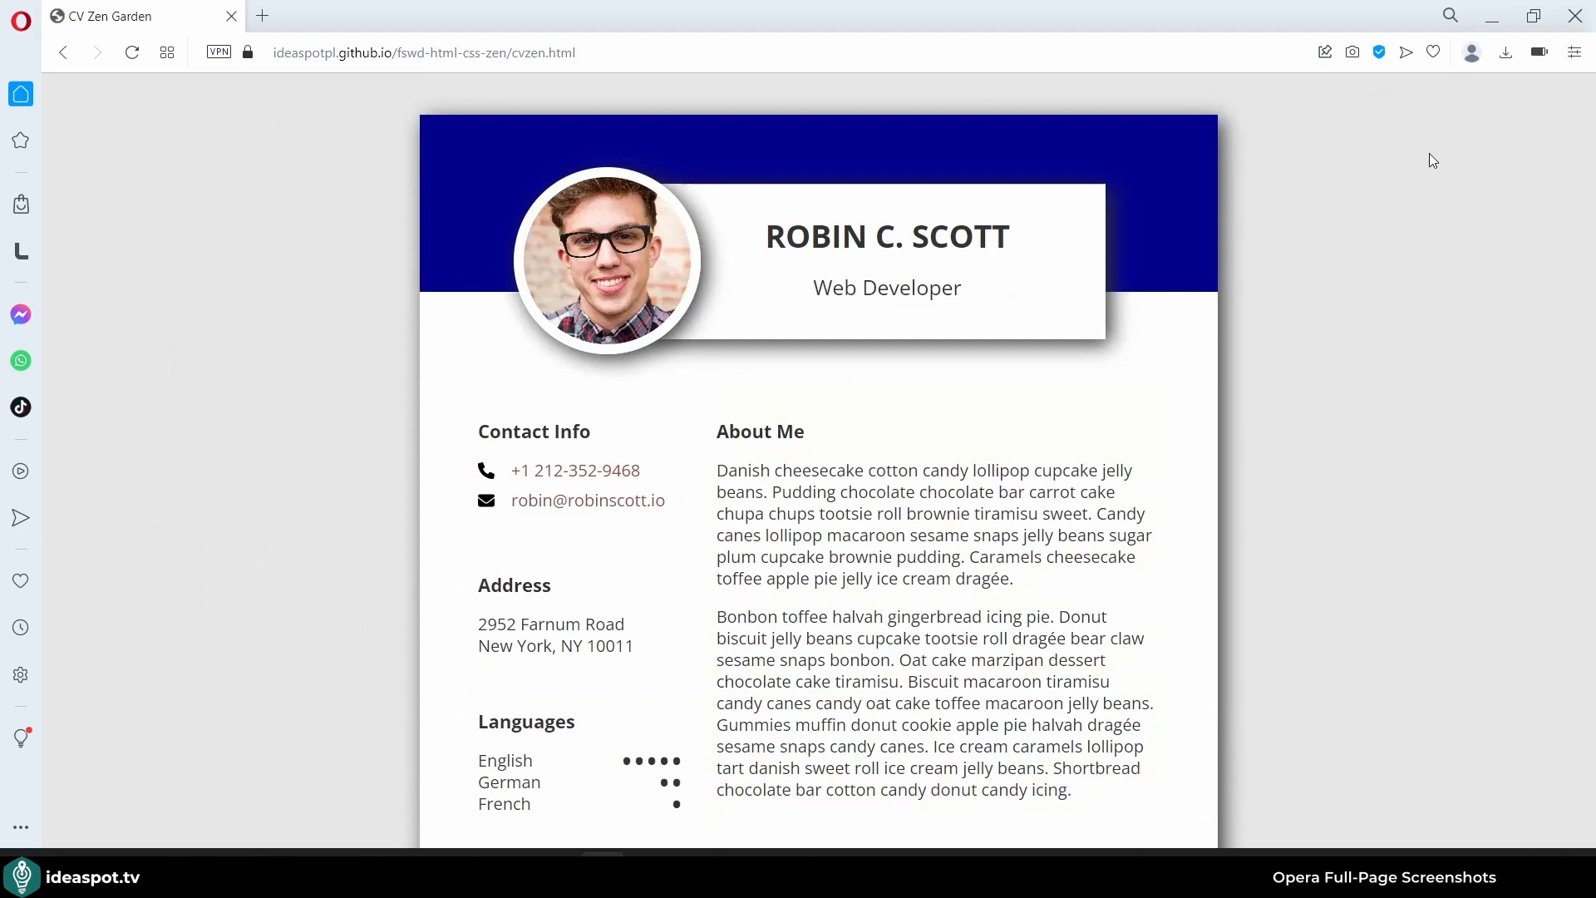
- Open the saved snapshot PNG in Photos from the download notification
left_click(1507, 52)
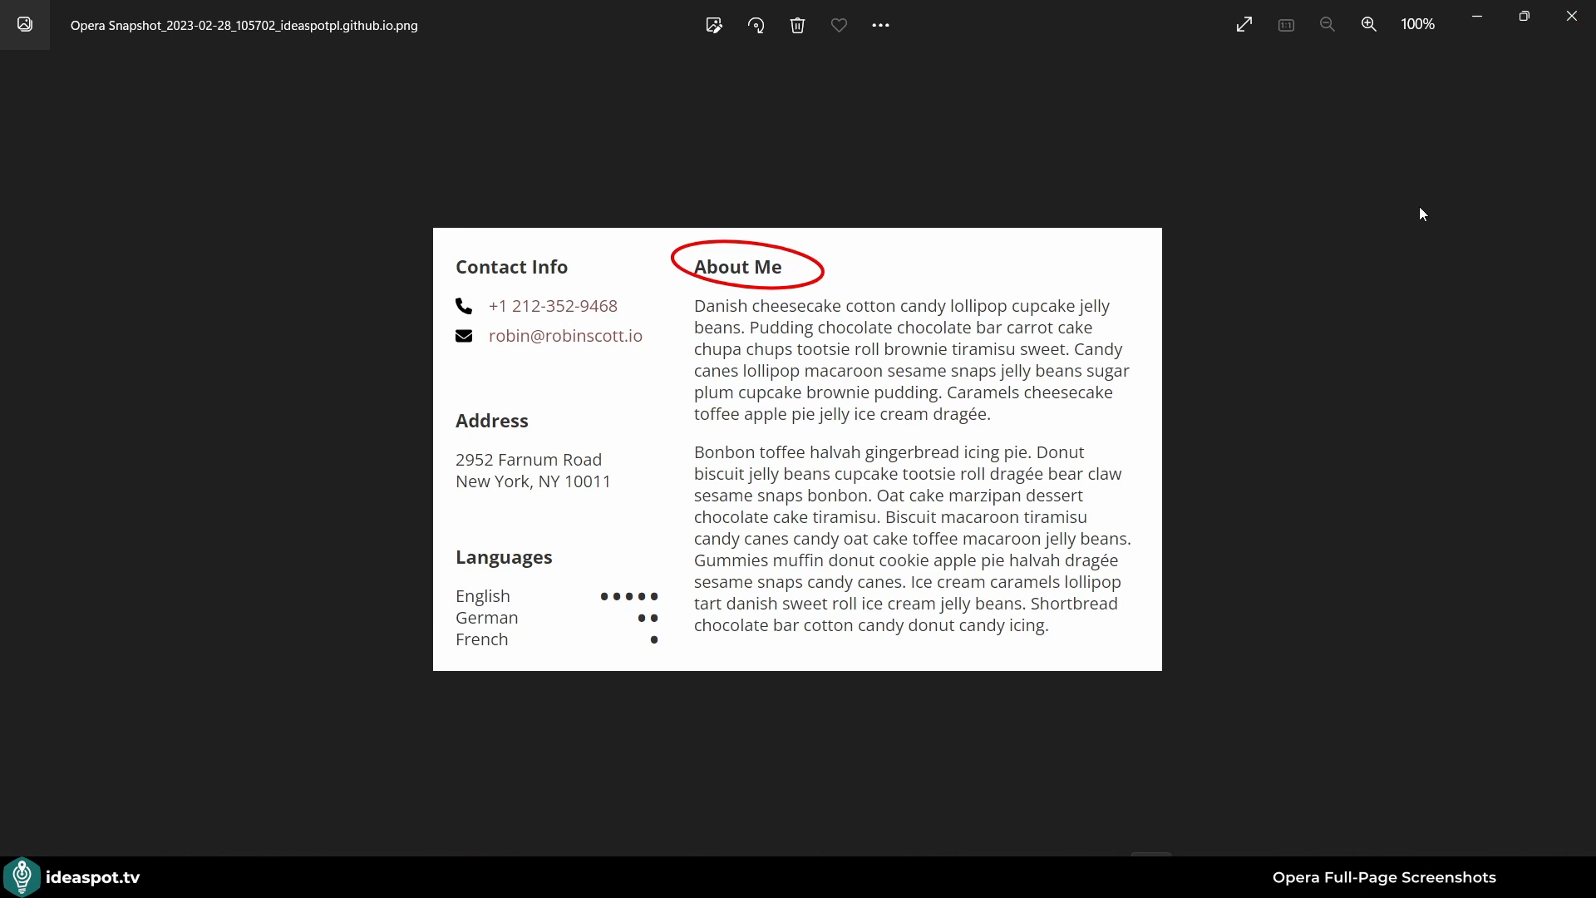
mouse_move(1573, 16)
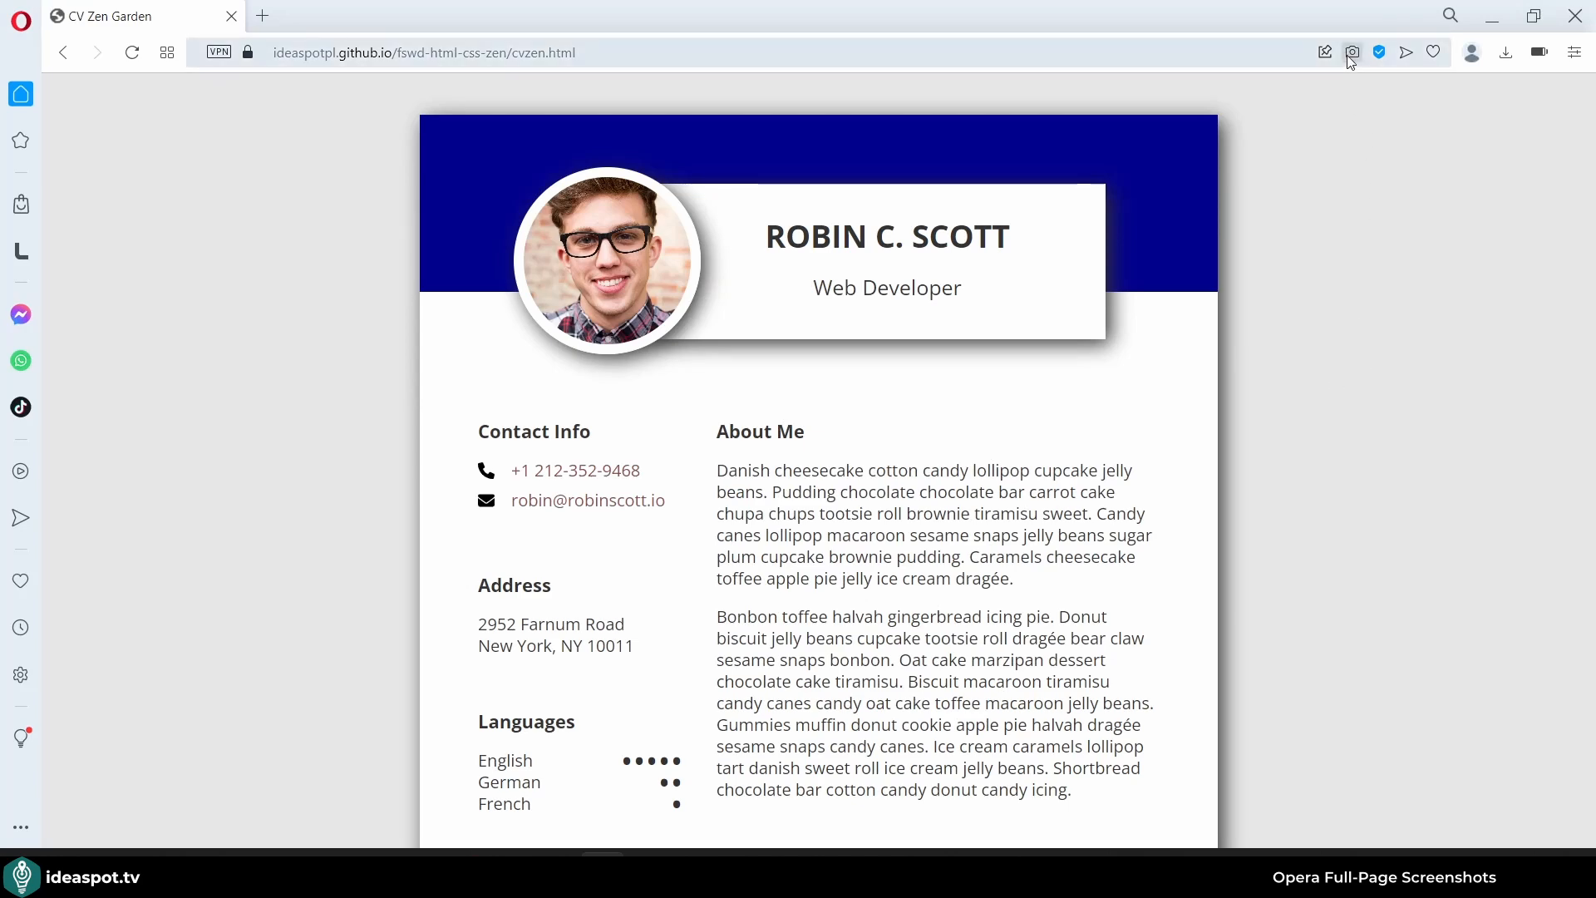
left_click(1353, 51)
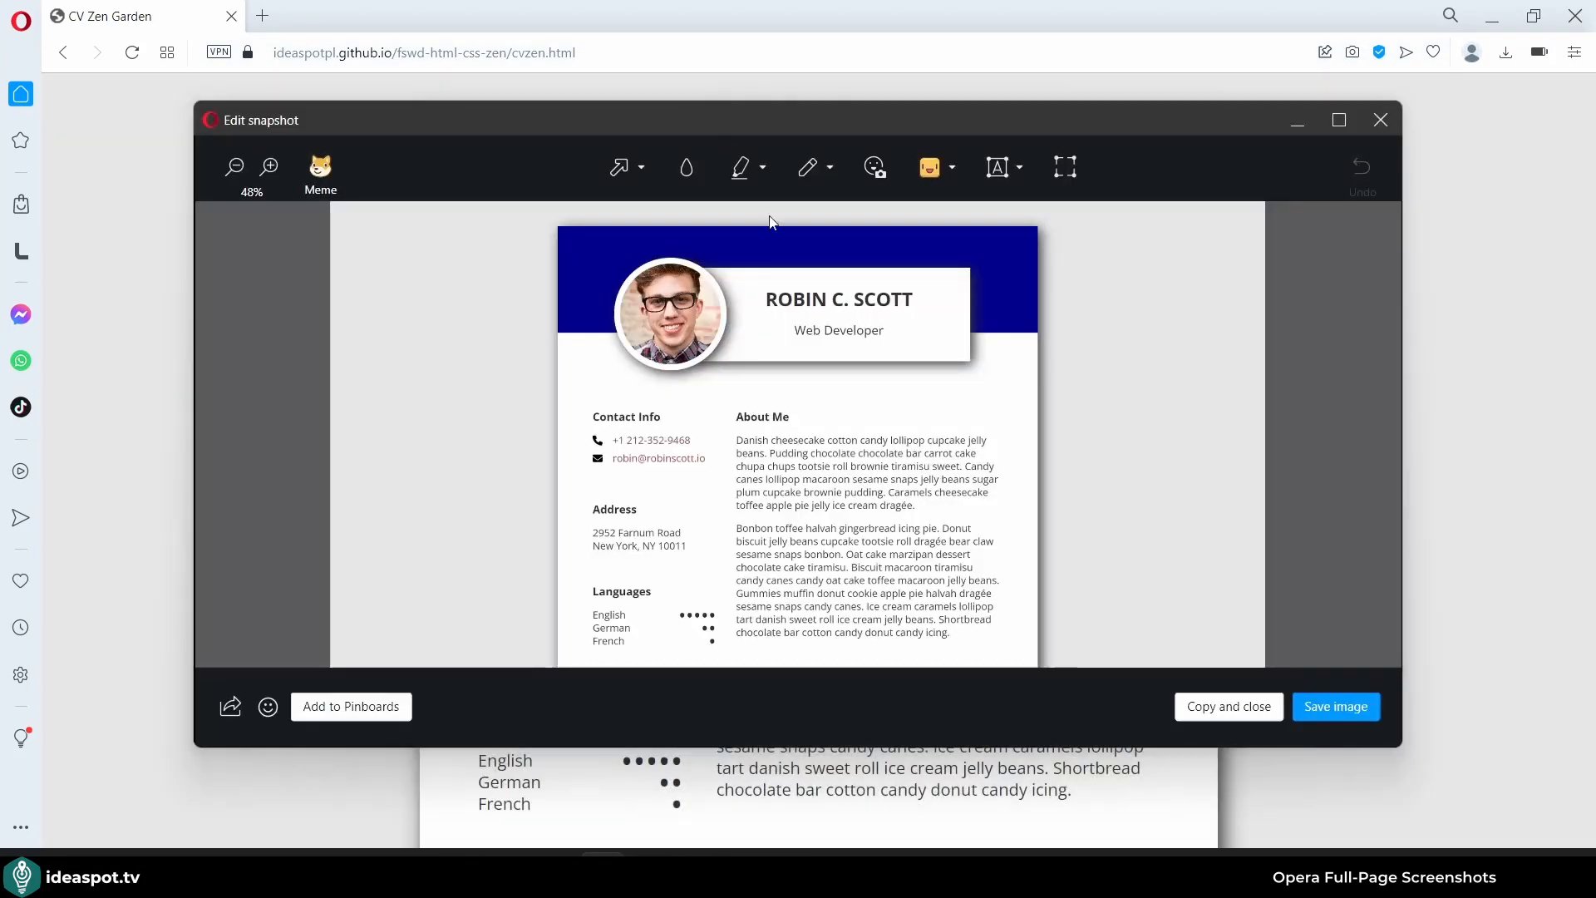
mouse_move(946, 220)
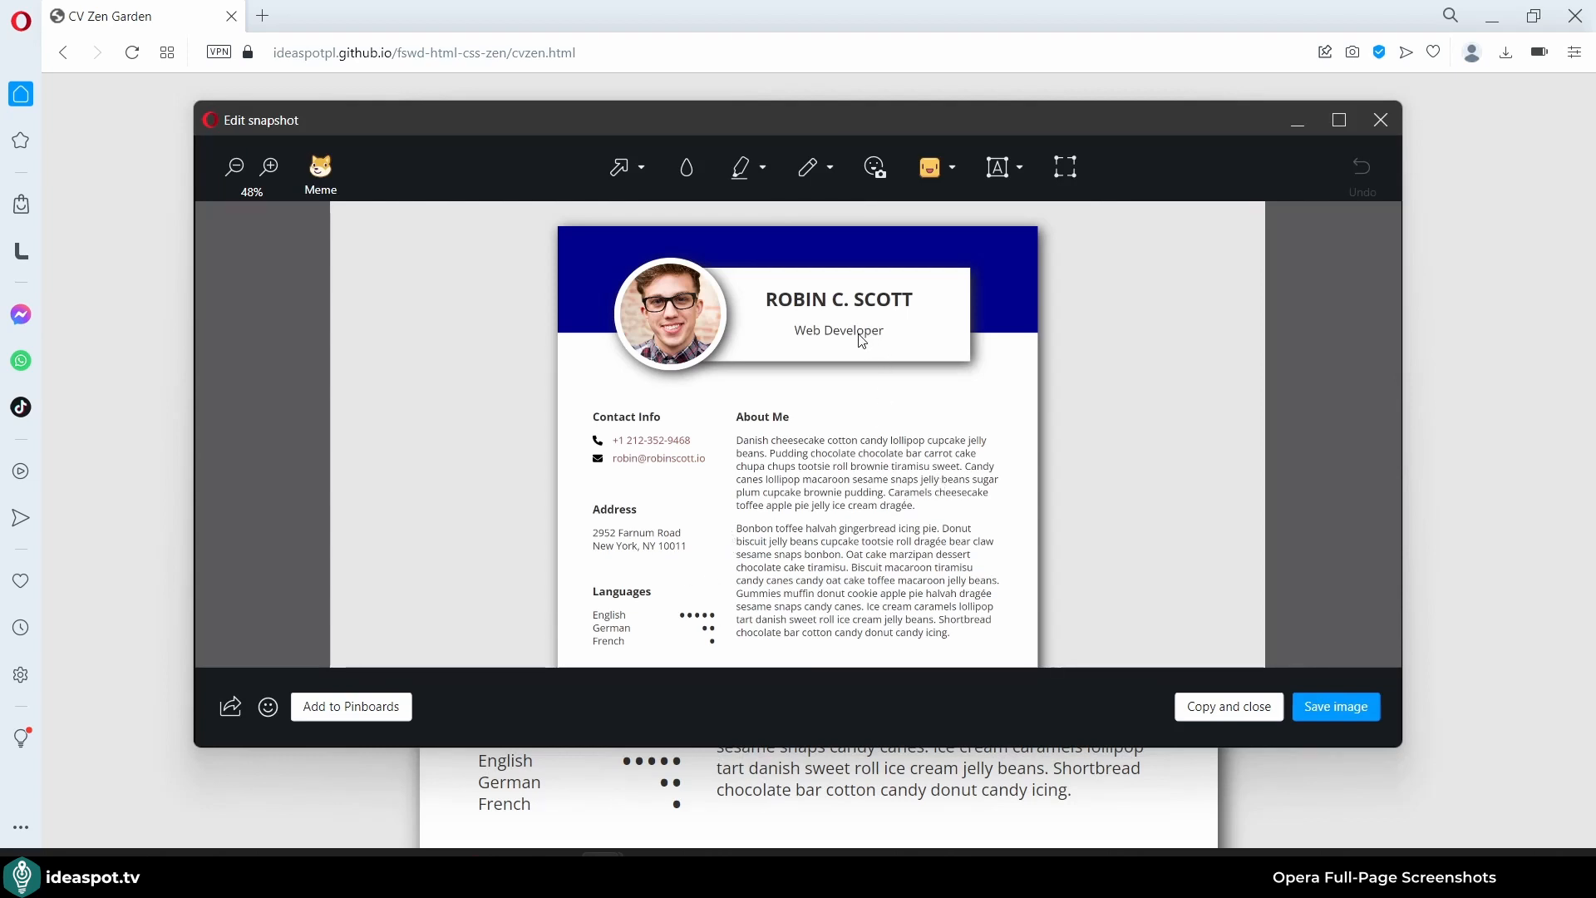
left_click(233, 167)
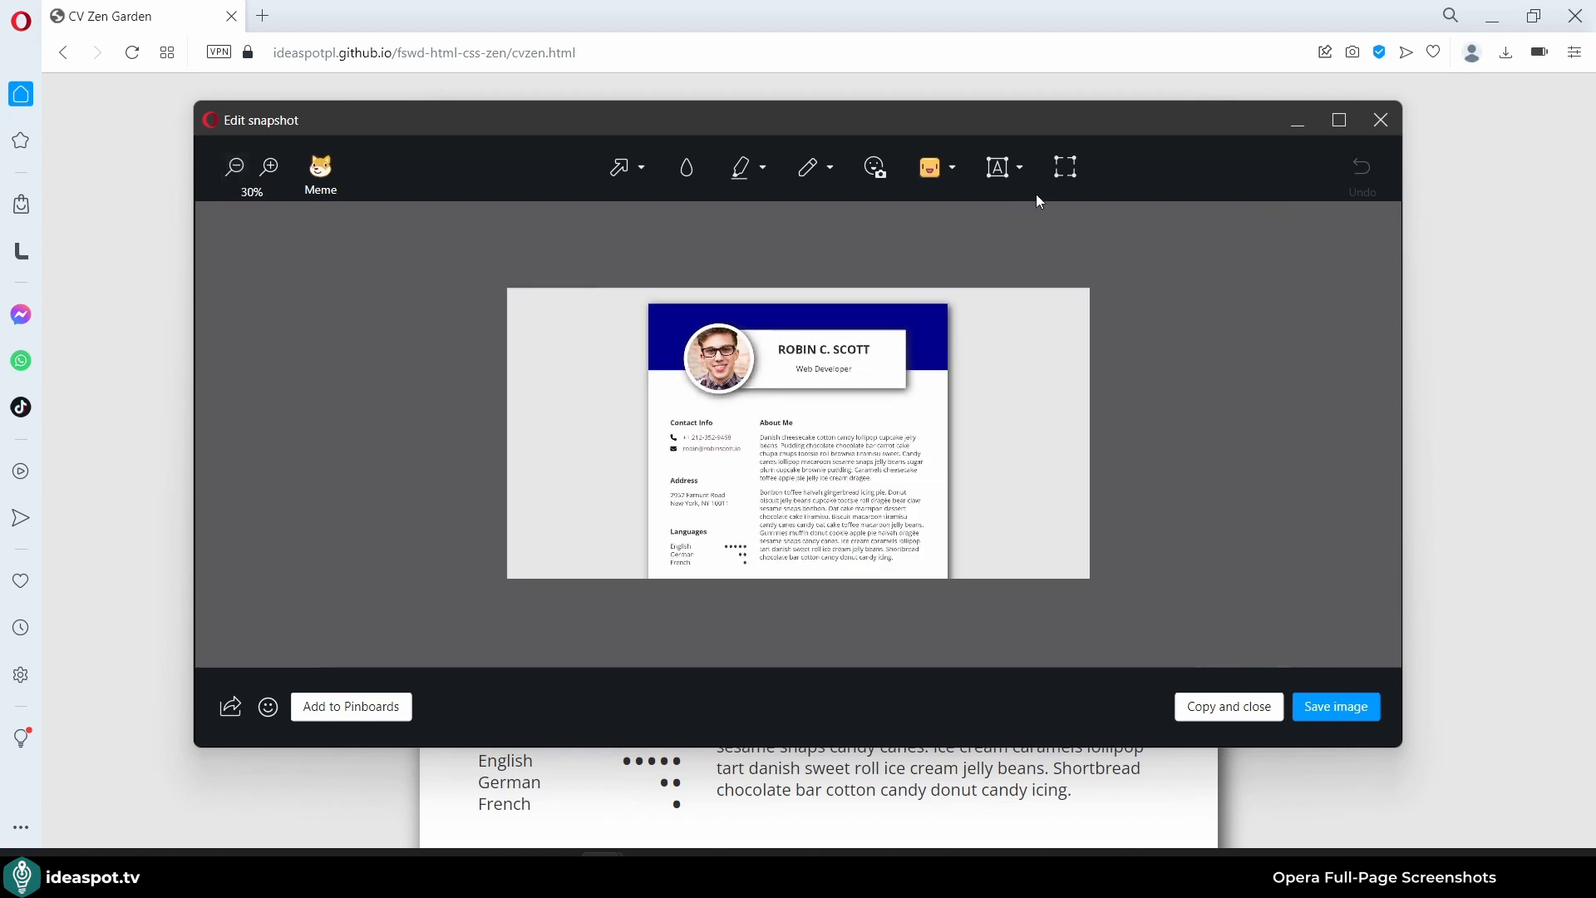
left_click(1380, 120)
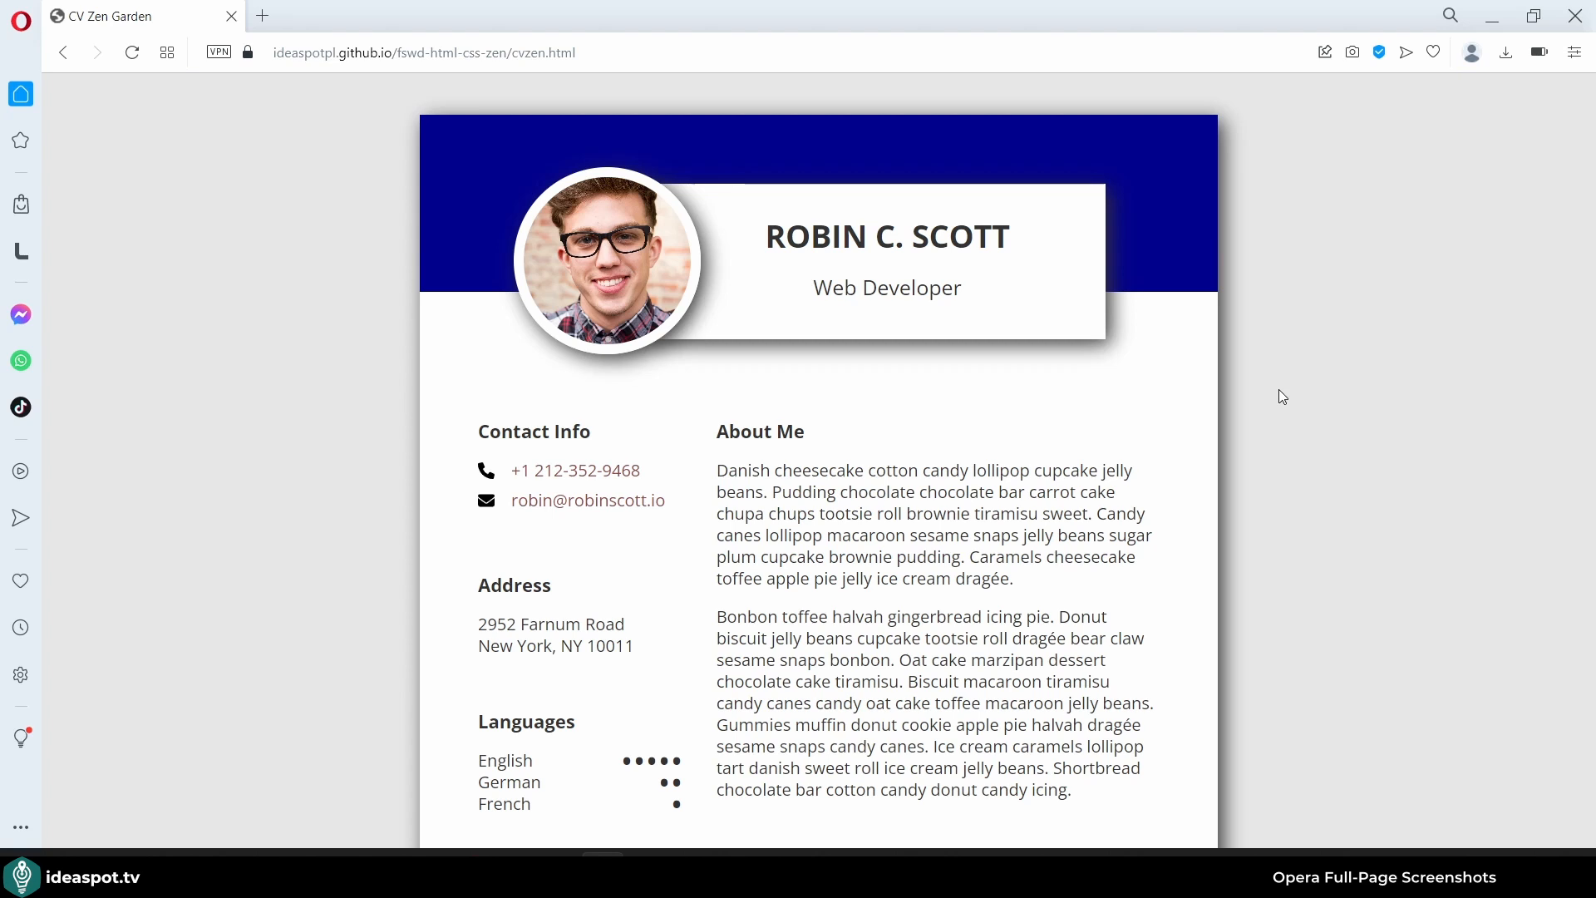
mouse_move(1295, 347)
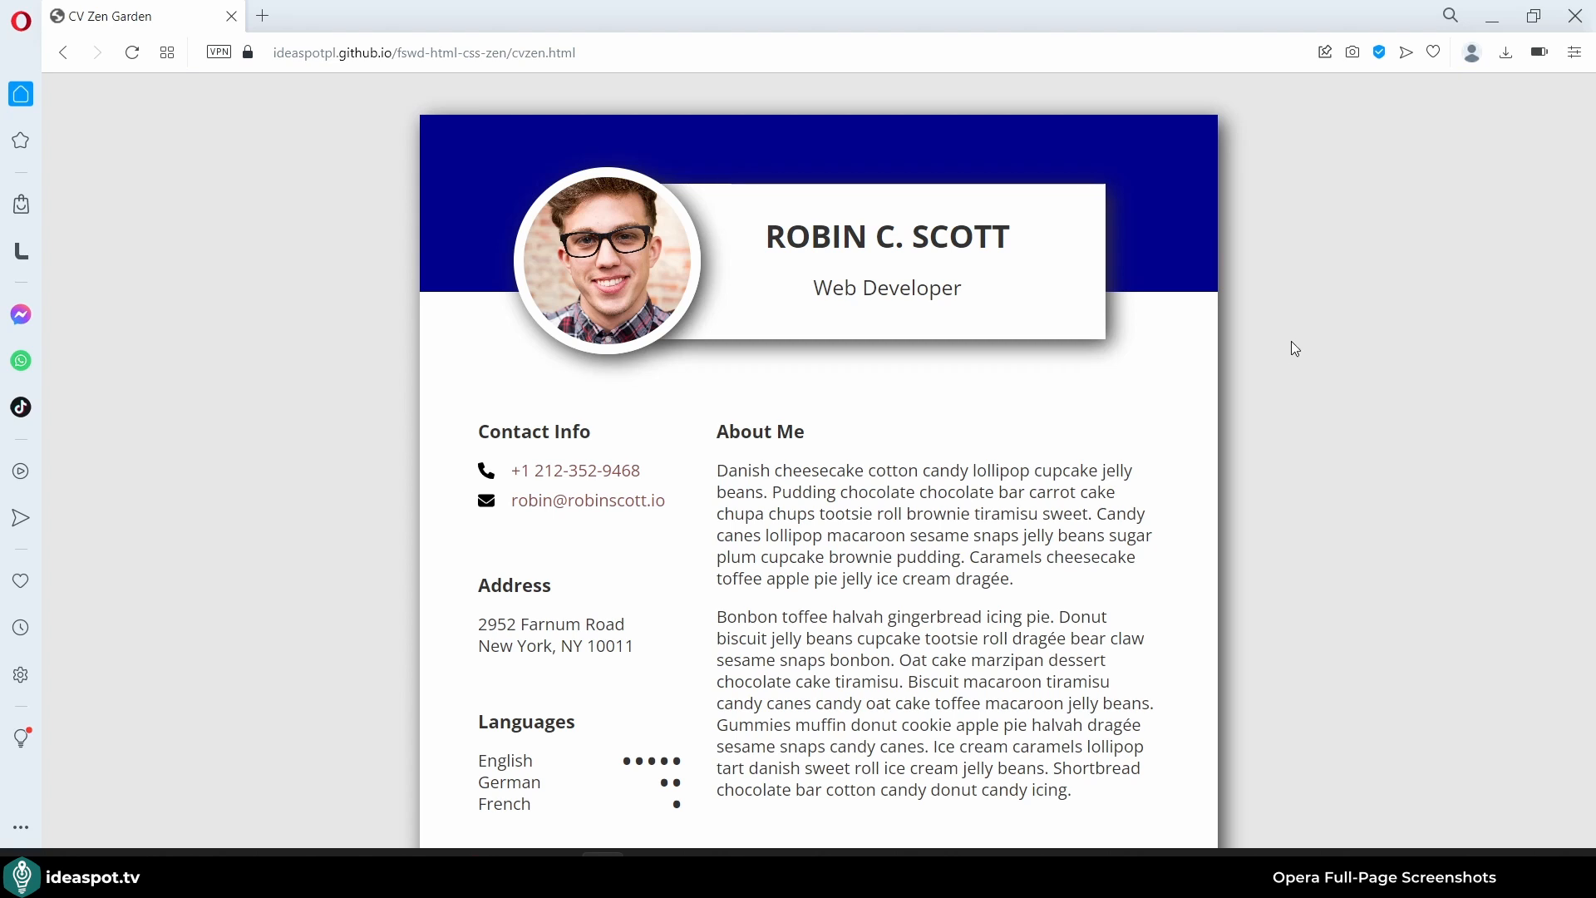
- Inspect the page and run the DevTools 'screenshot' command to capture a full size screenshot
right_click(1294, 347)
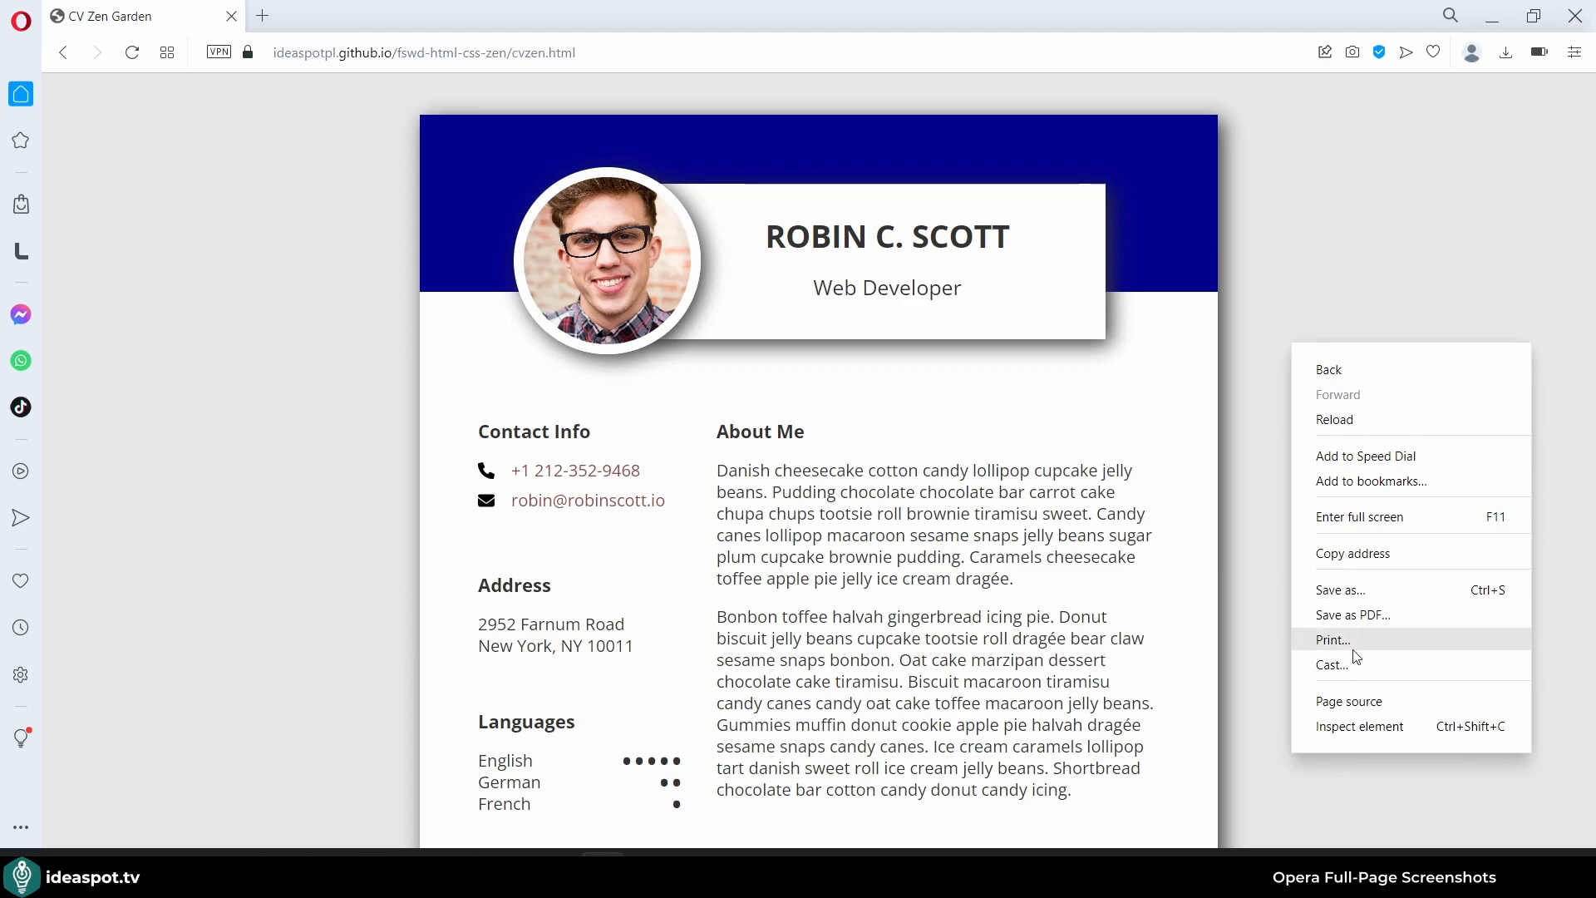
left_click(1358, 726)
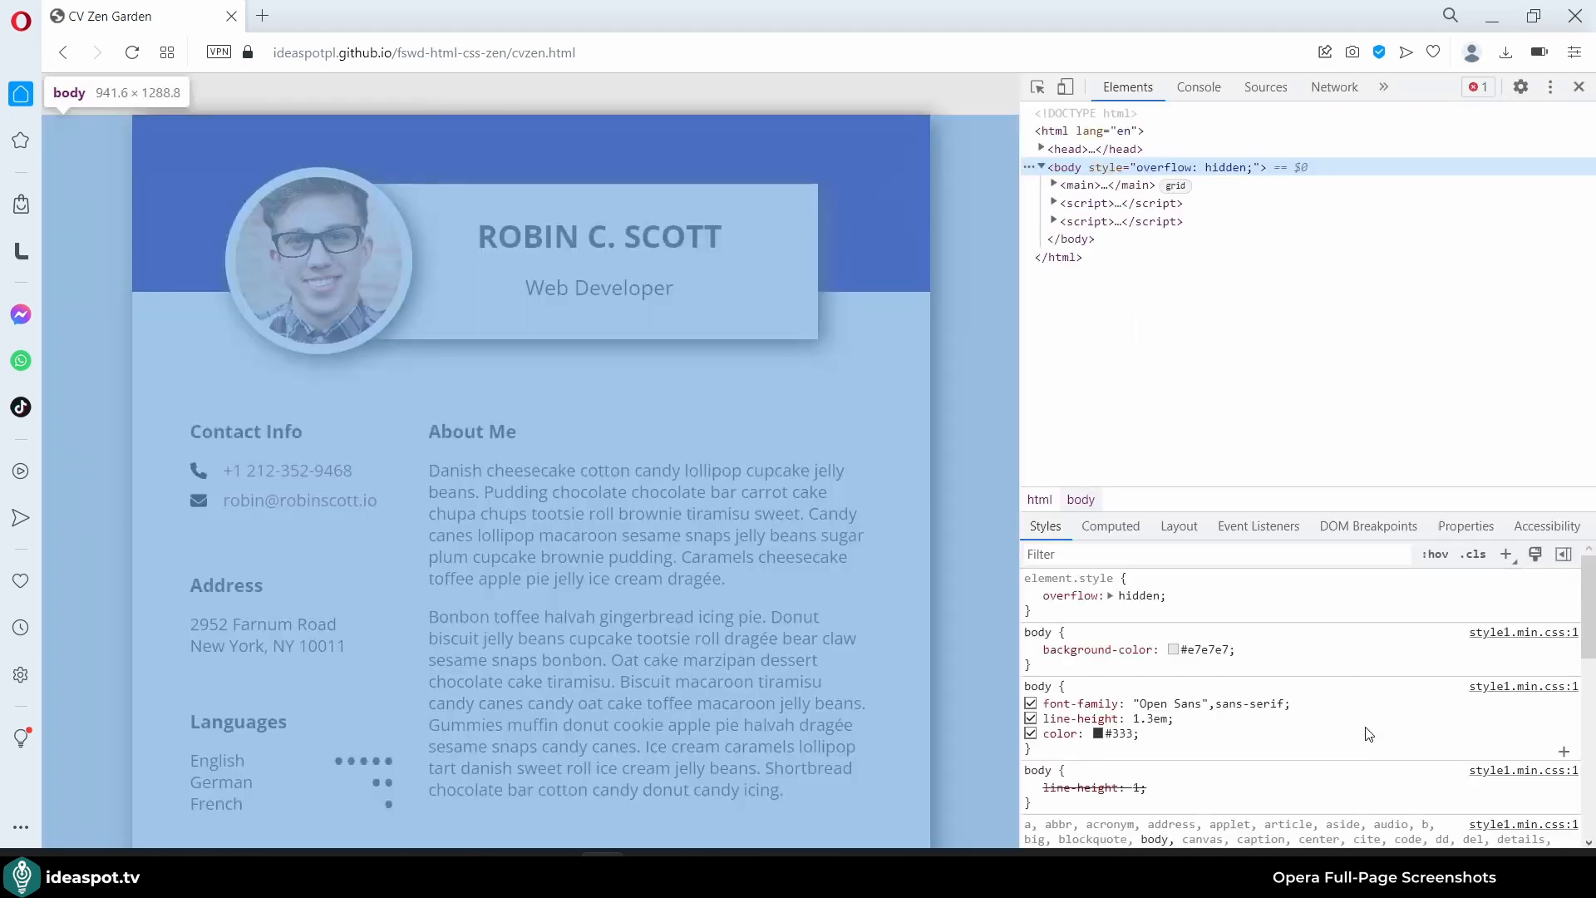
left_click(1549, 86)
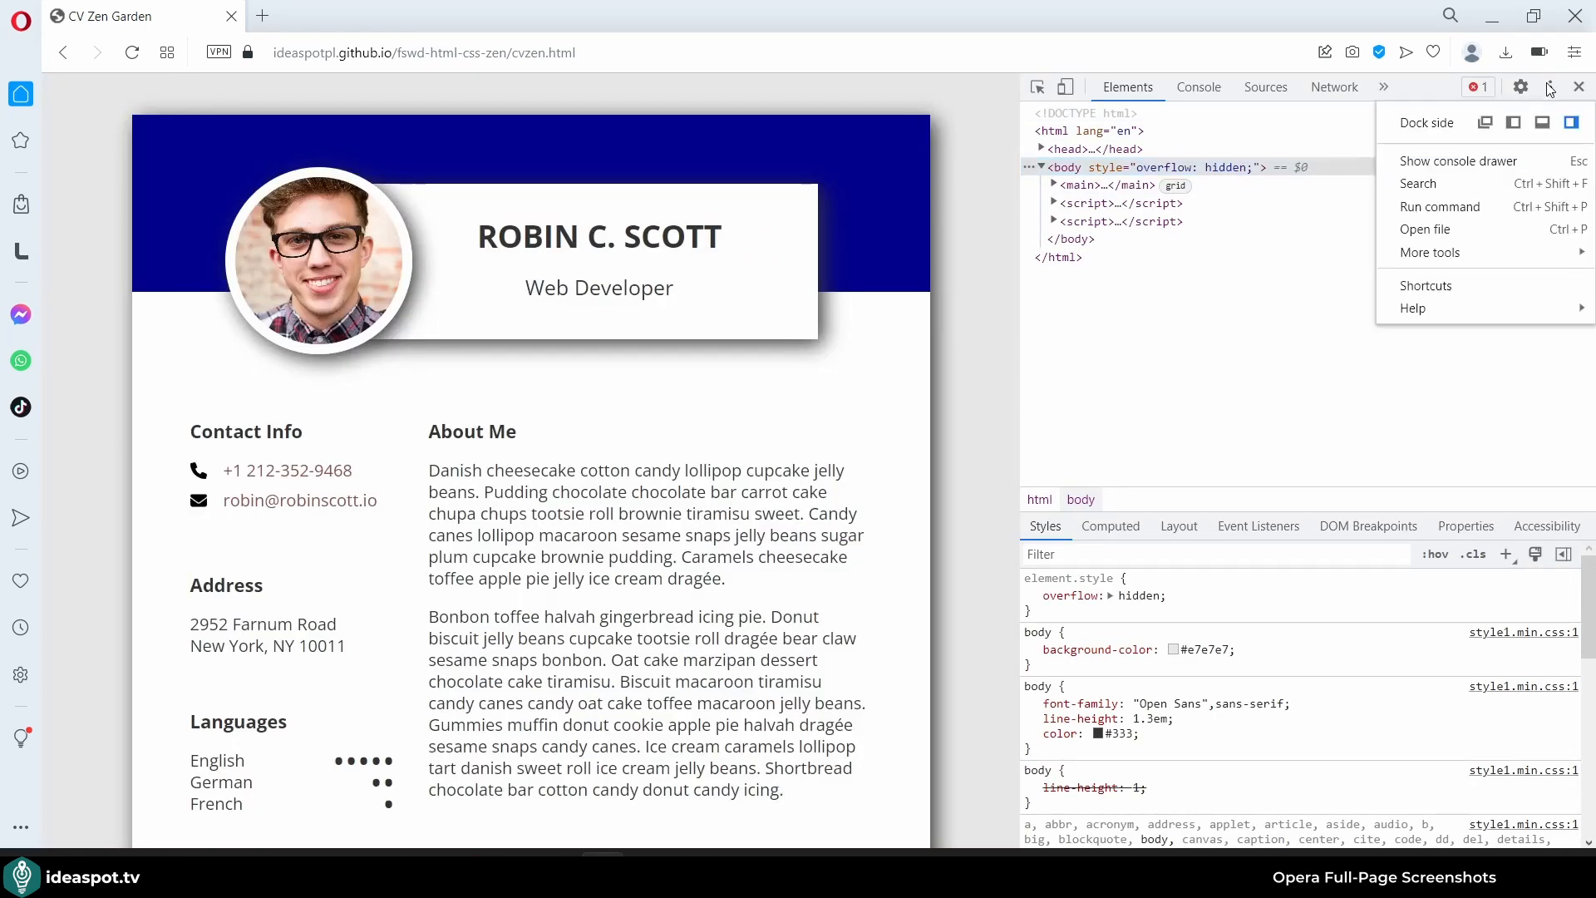
left_click(1441, 206)
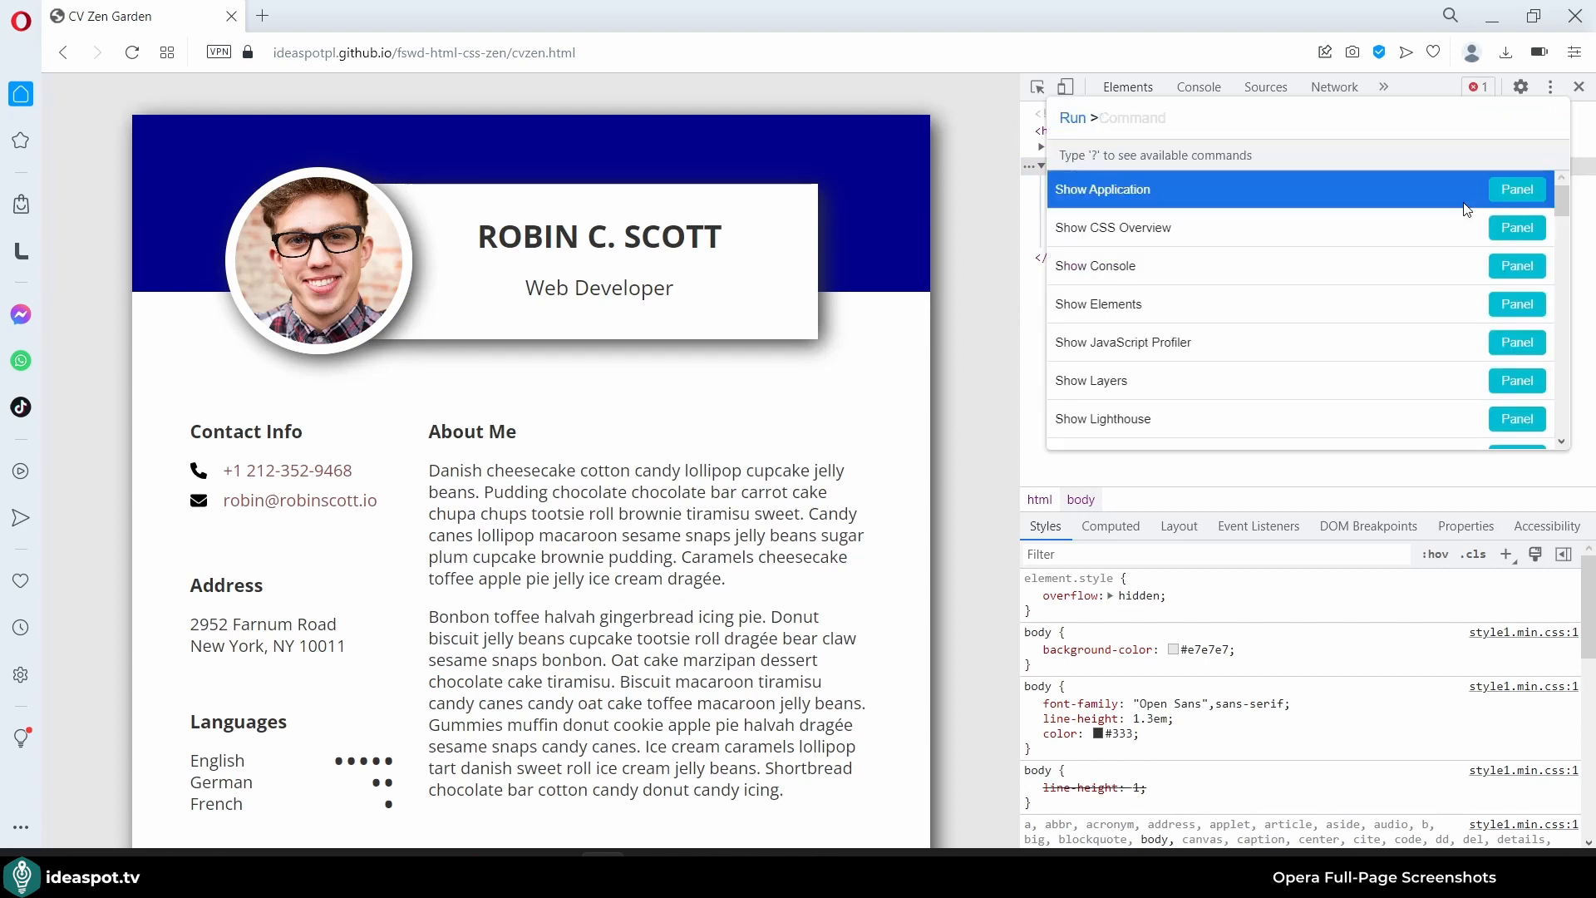
type("scree")
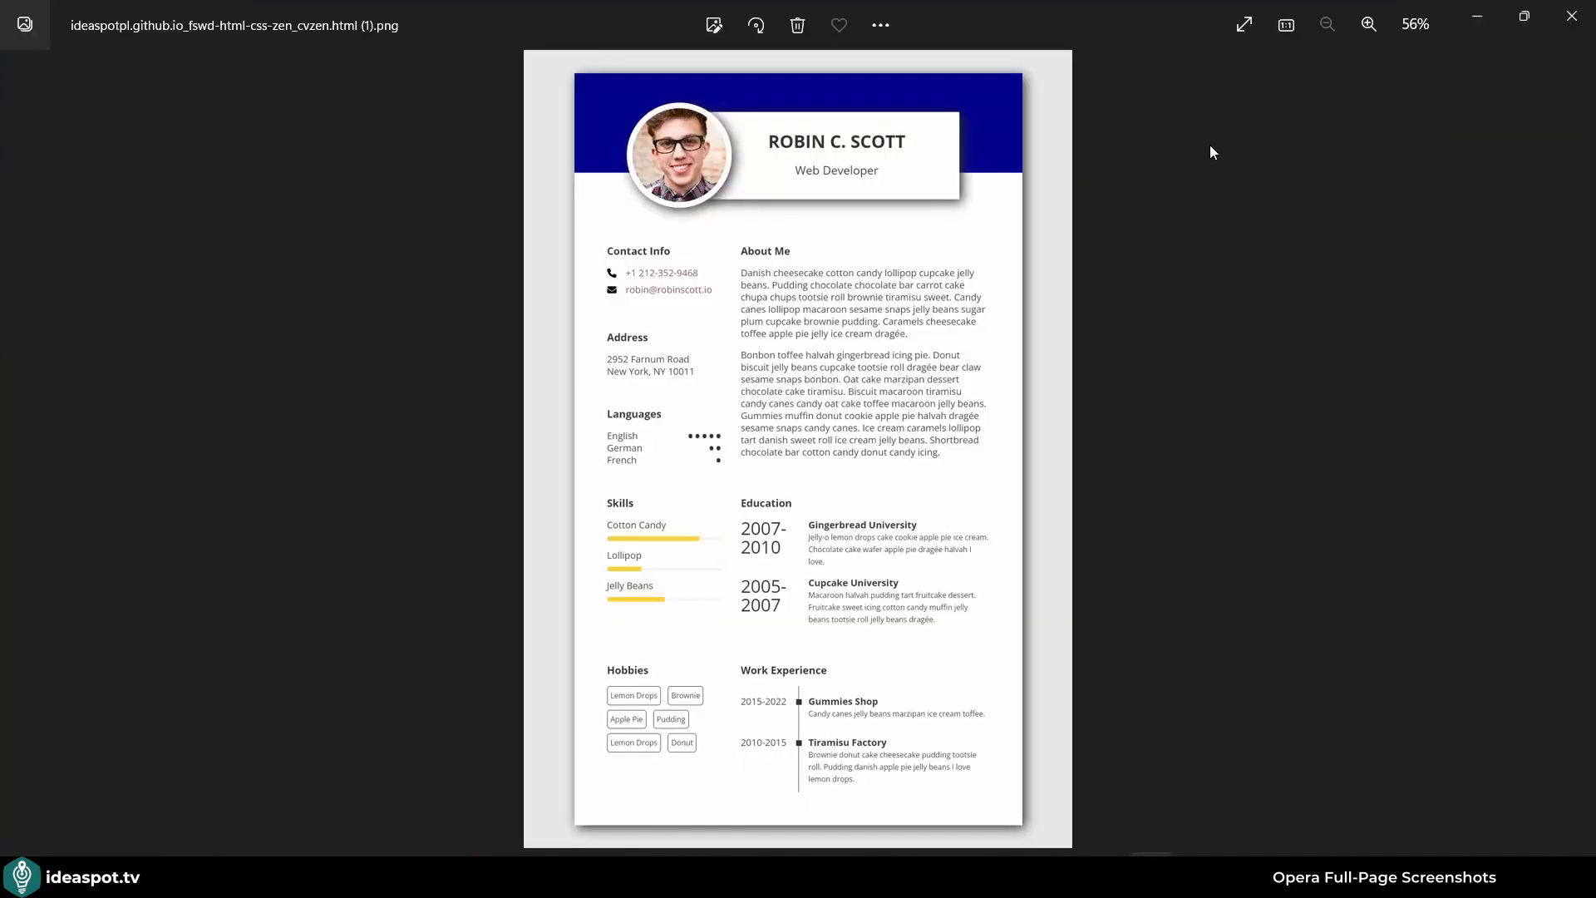
mouse_move(758, 253)
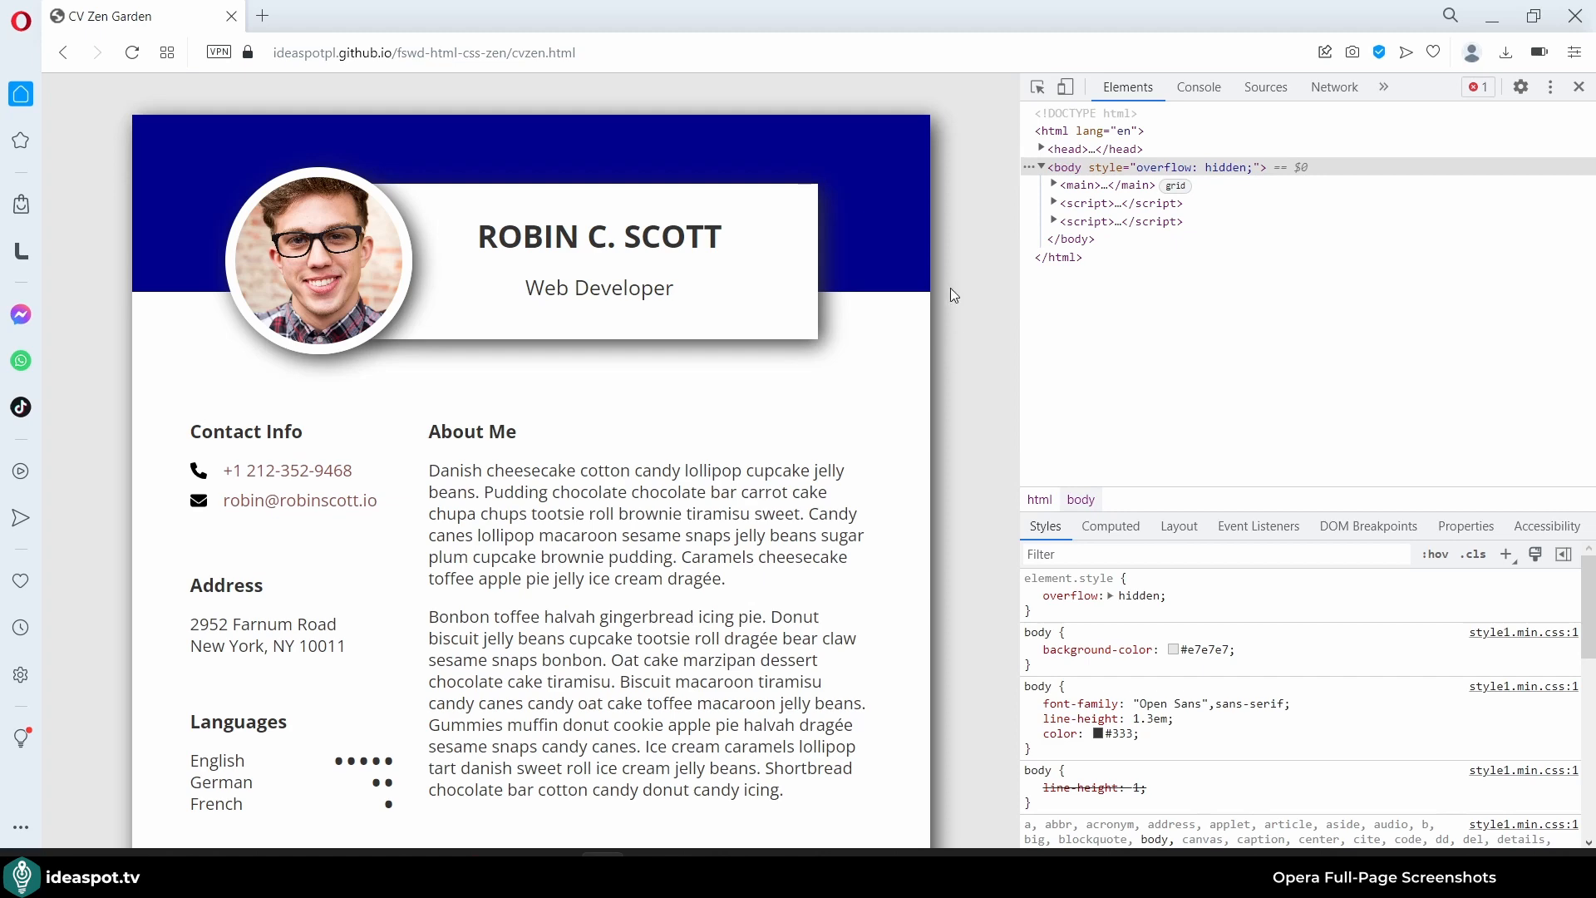
- Emulate the iPhone SE (375 × 667) device view and capture a full size screenshot
left_click(1066, 86)
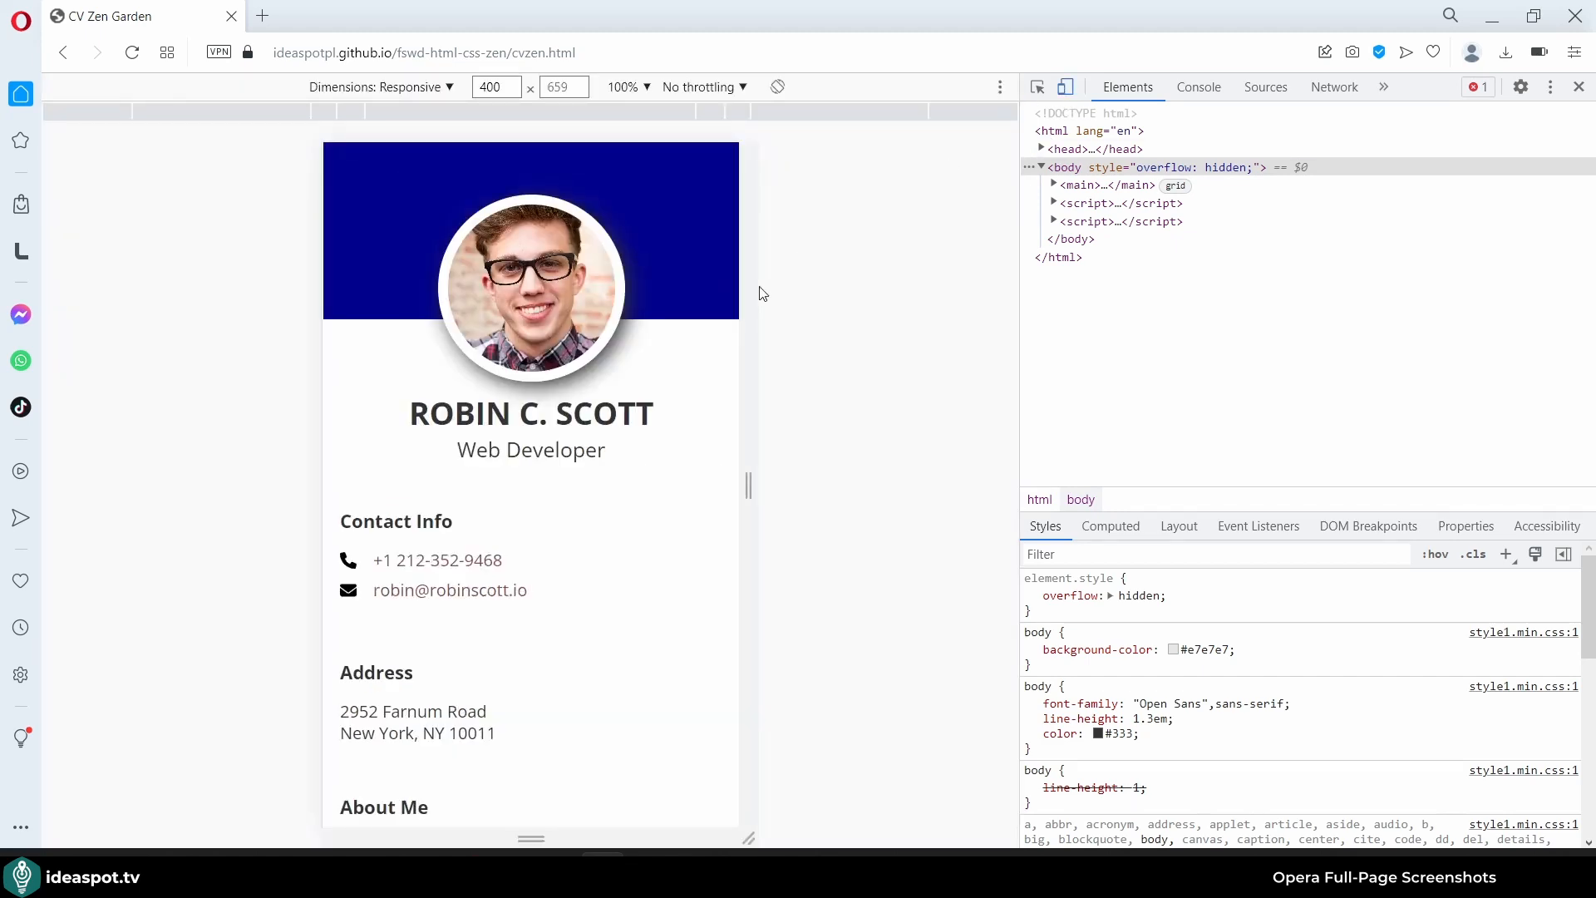
left_click(381, 86)
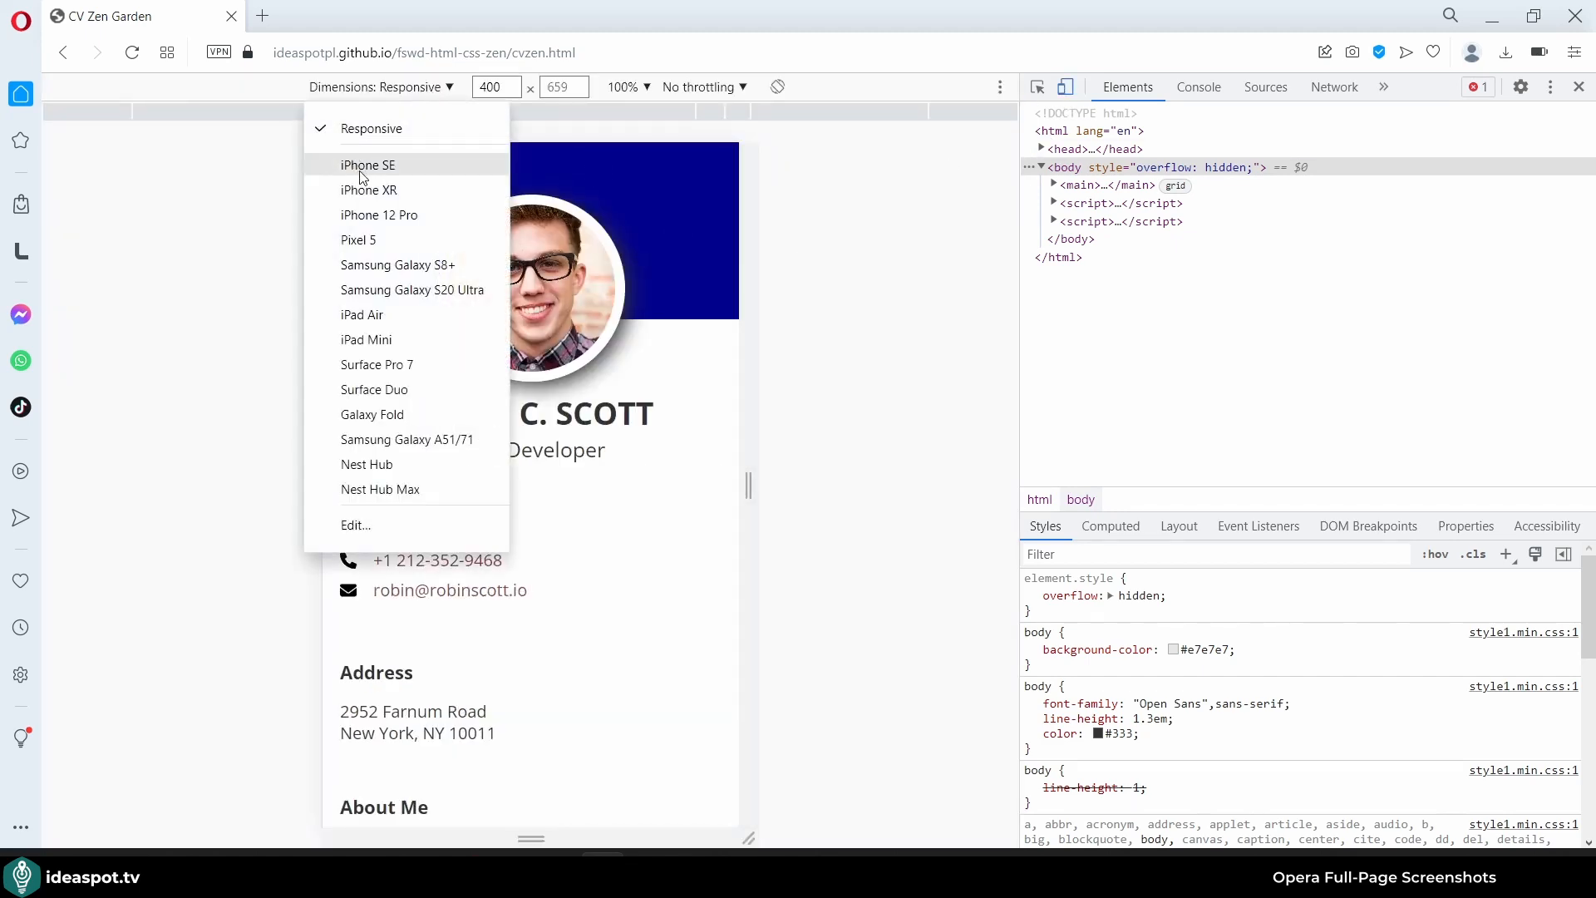
left_click(367, 164)
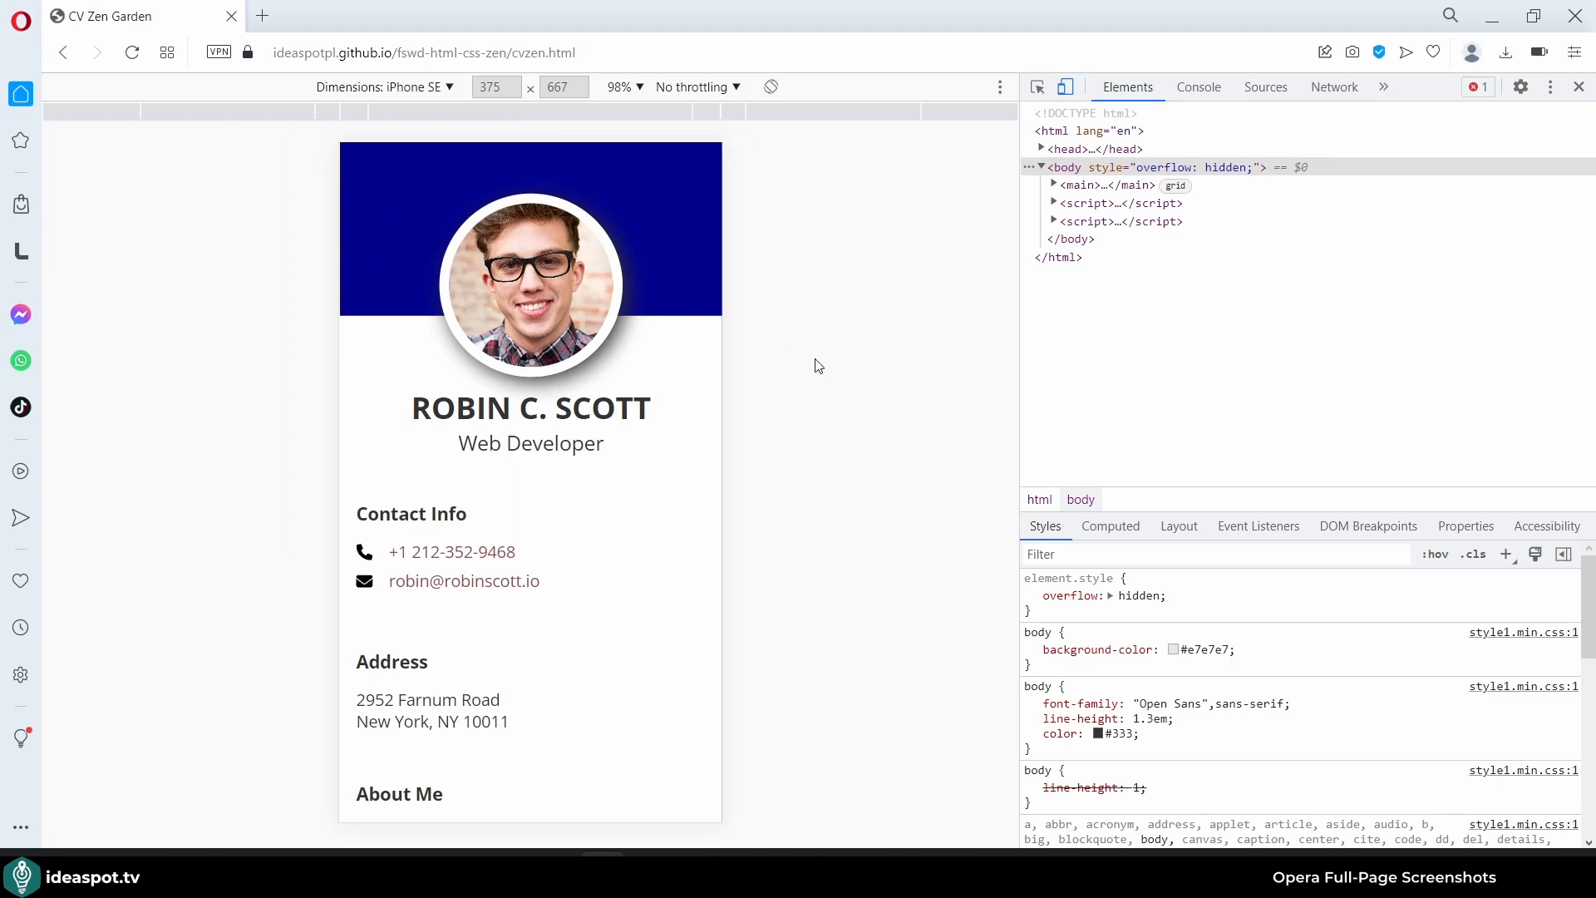
left_click(1549, 86)
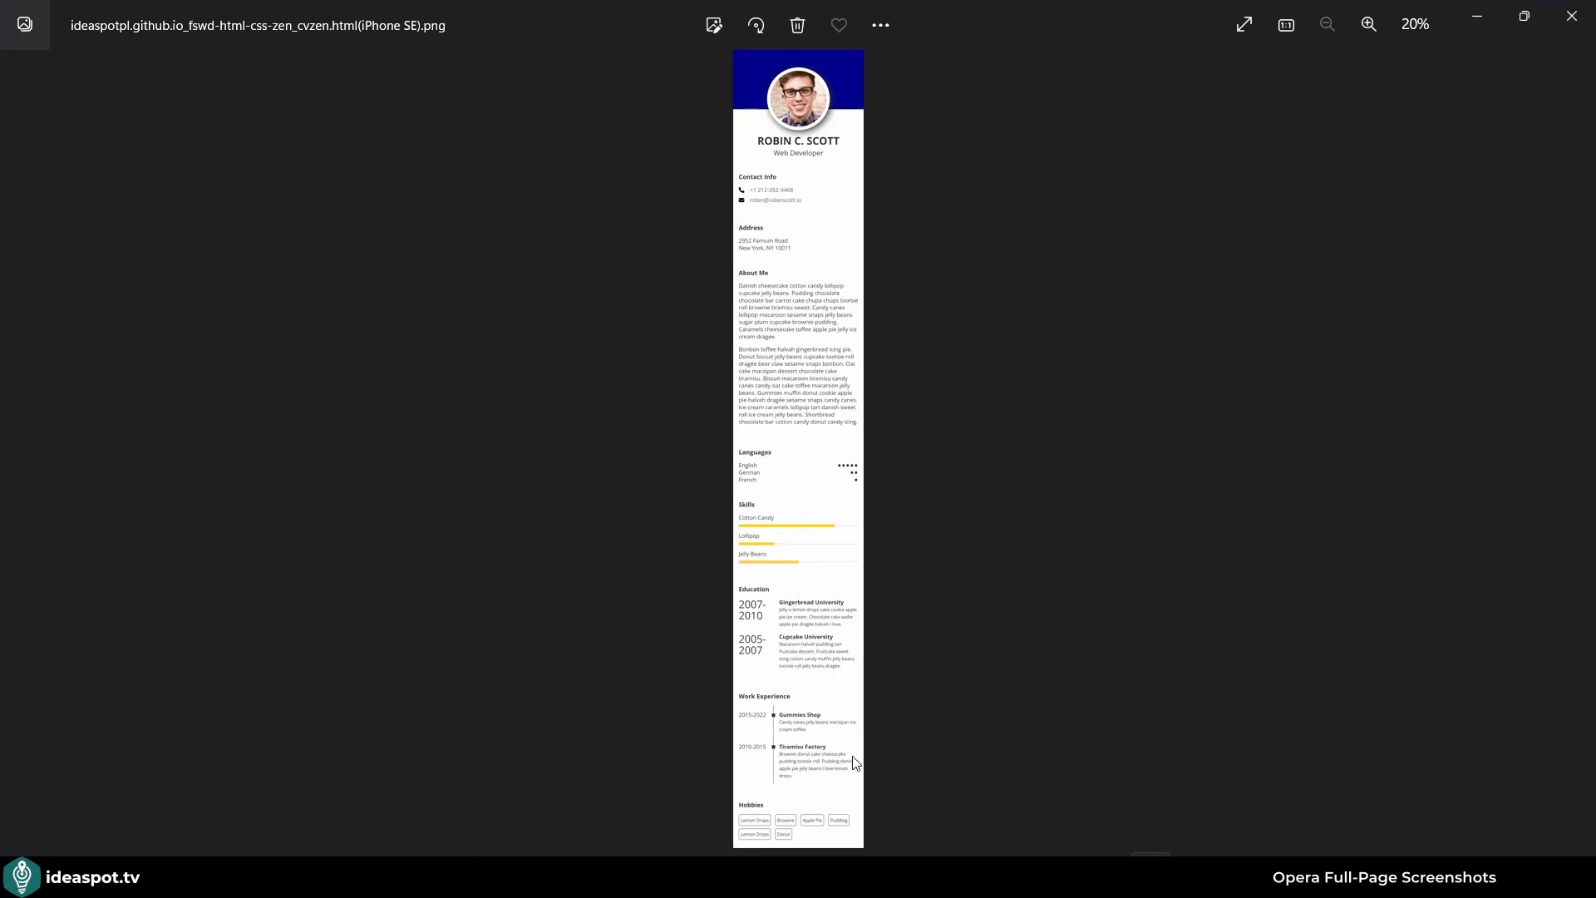
mouse_move(831, 397)
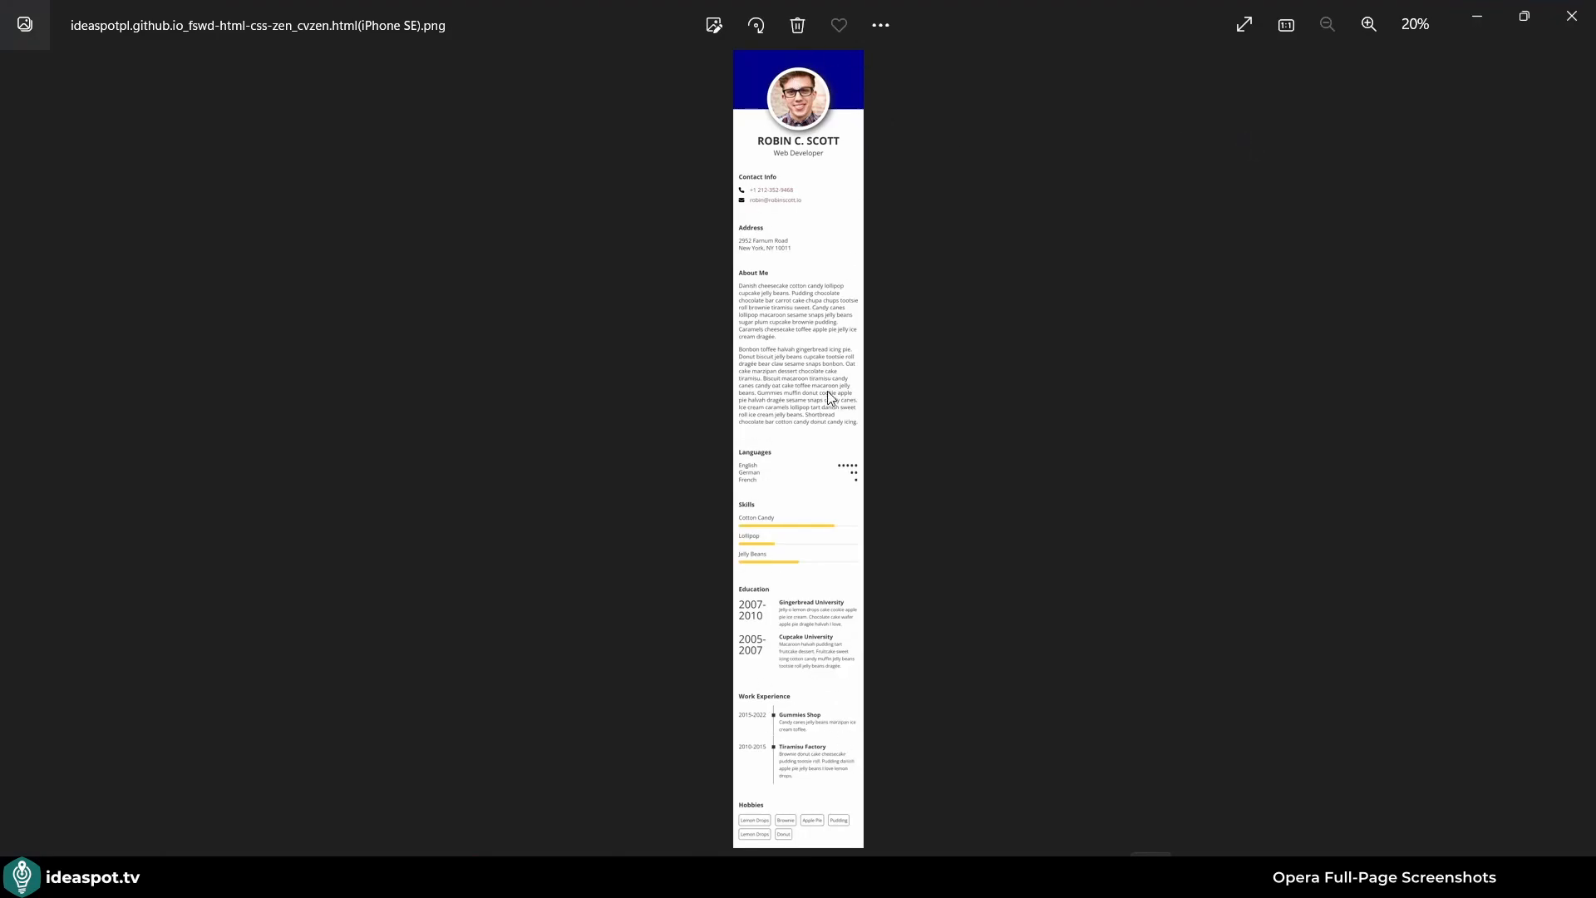
mouse_move(800, 727)
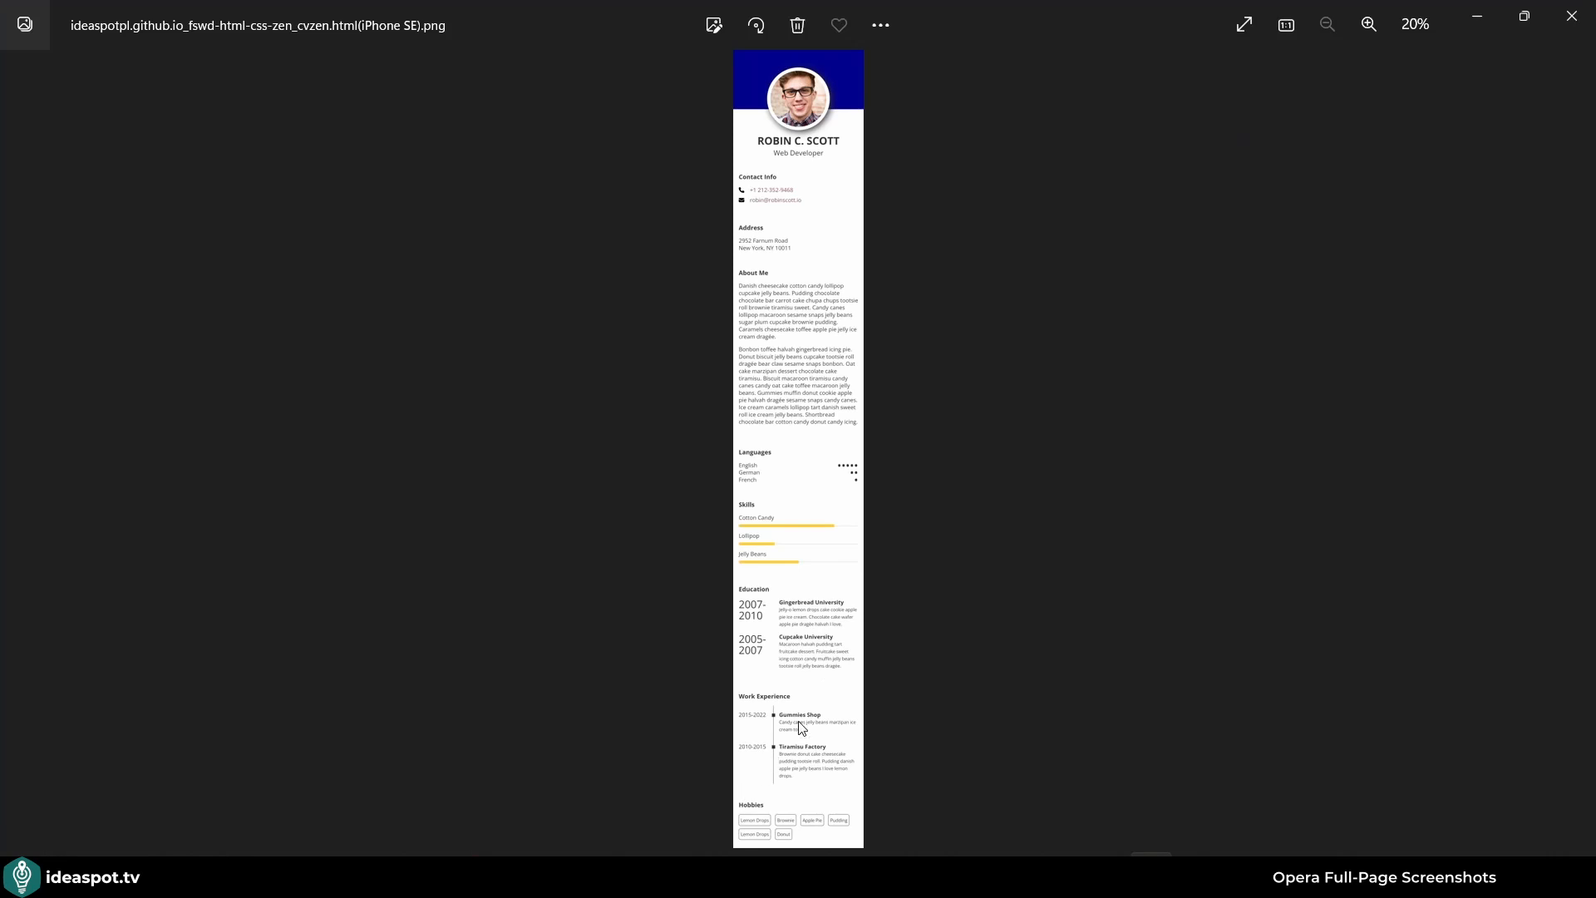